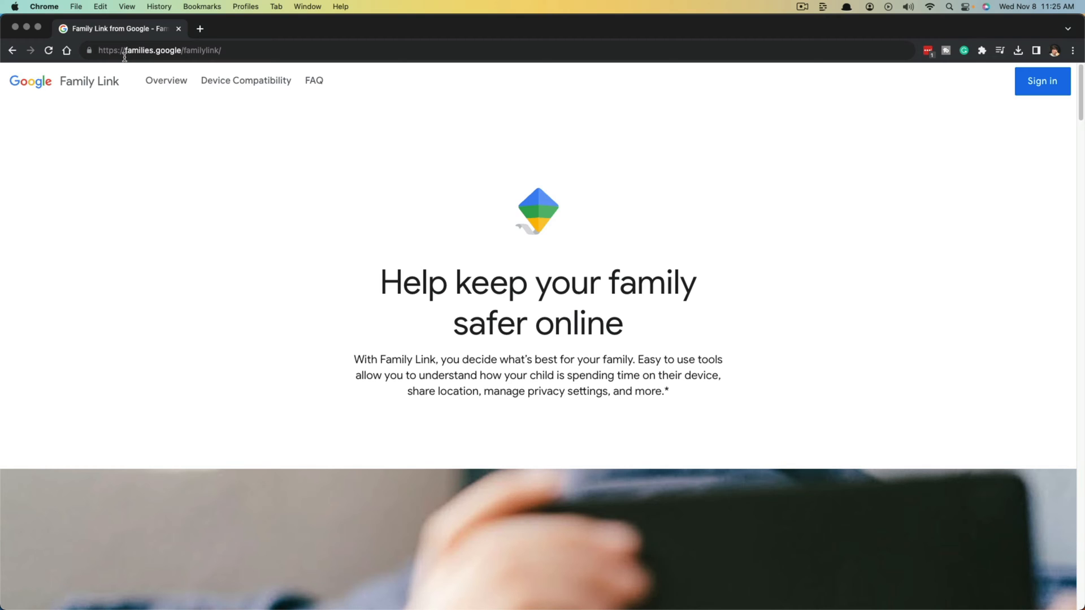
mouse_move(192, 167)
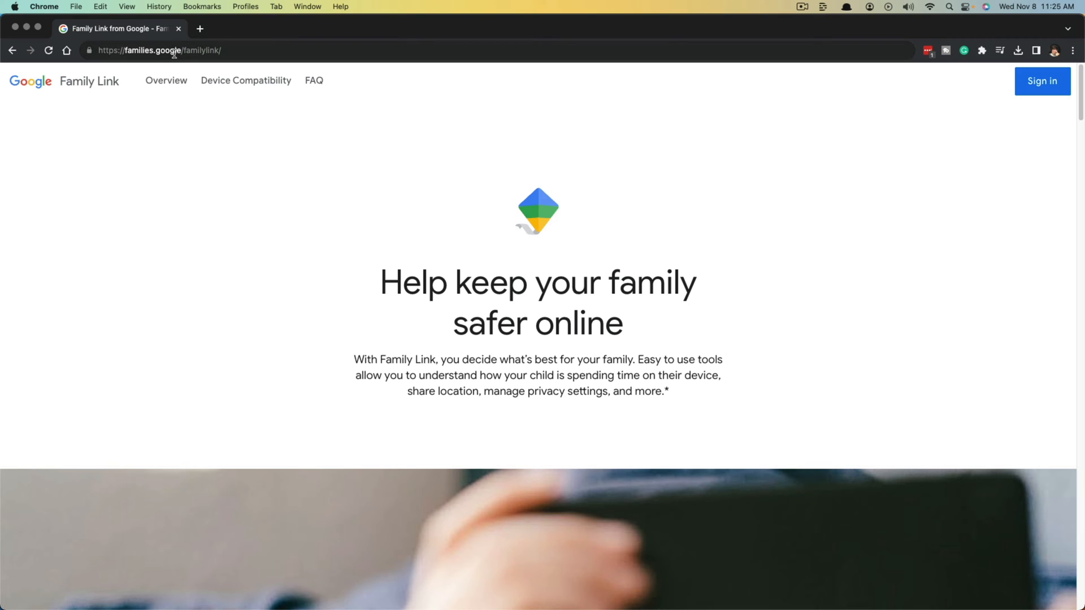
mouse_move(155, 352)
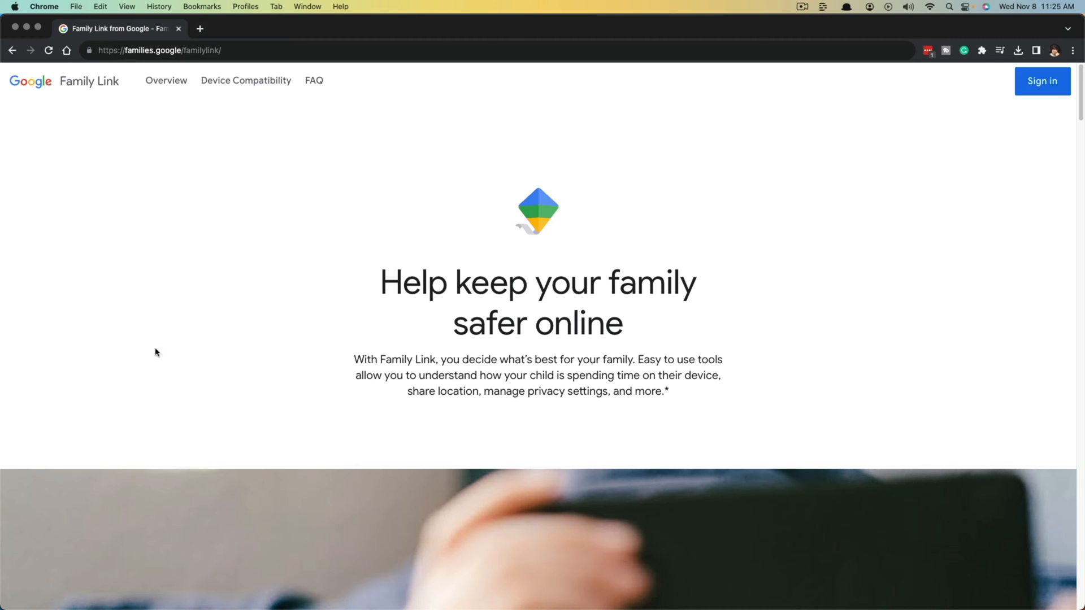
mouse_move(714, 289)
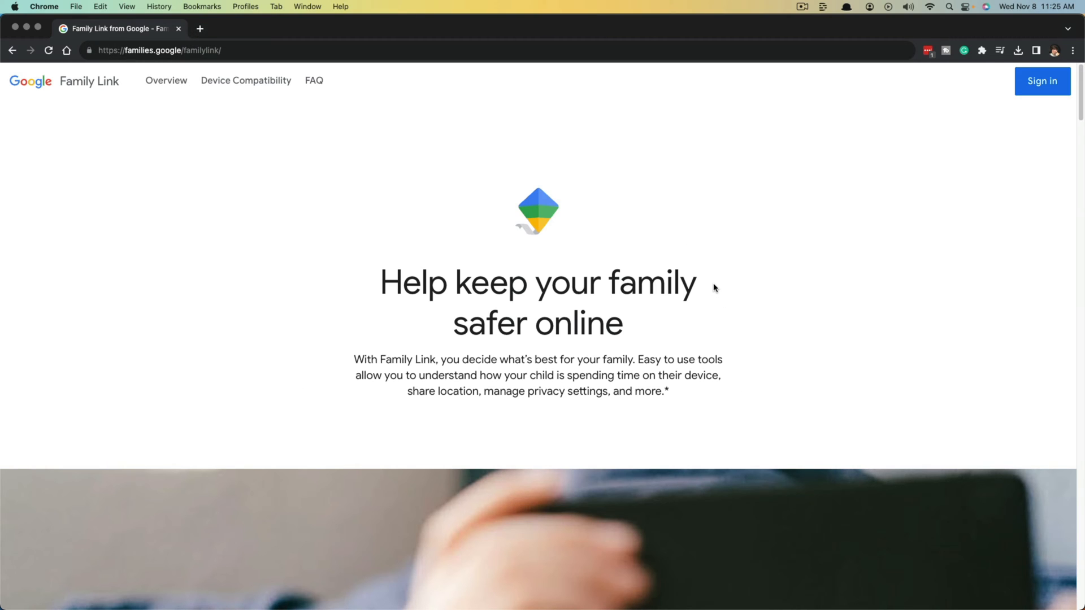
mouse_move(695, 214)
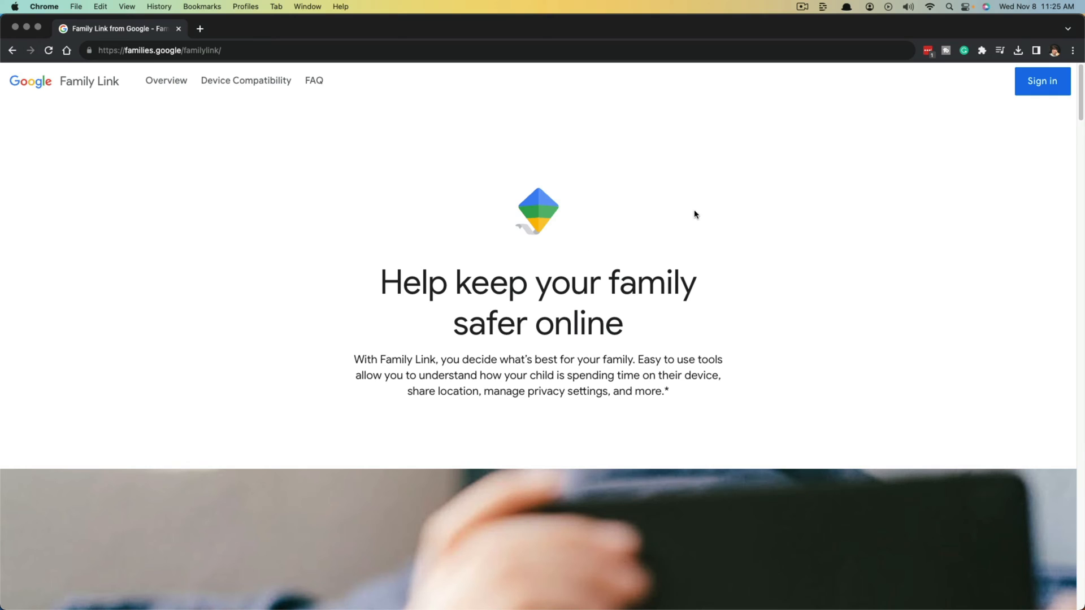
mouse_move(732, 188)
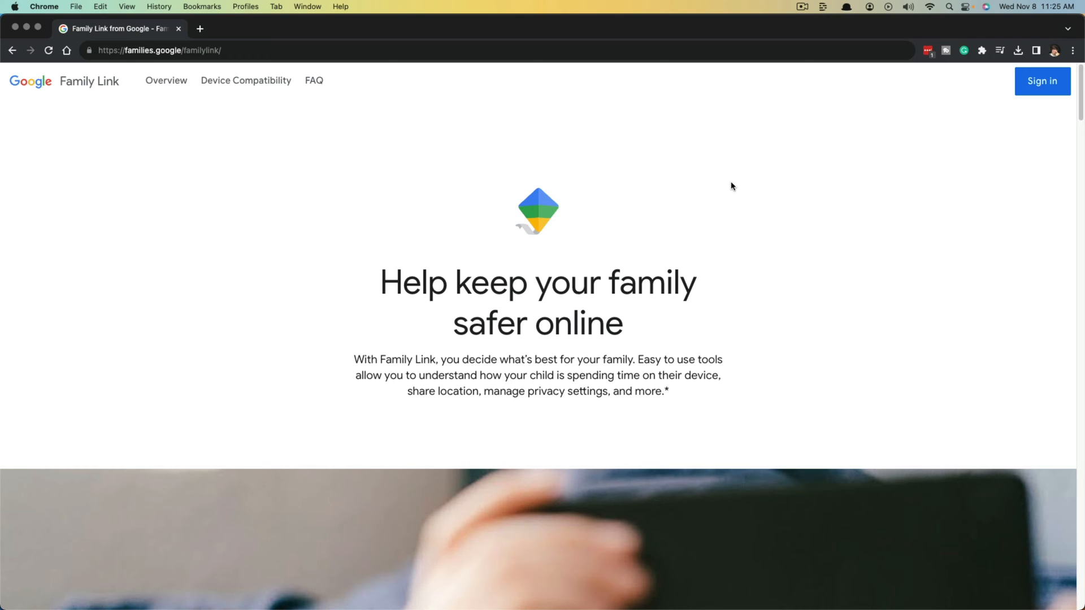
Step: Sign in to Family Link and answer No to whether the child has a Google Account
click(1041, 81)
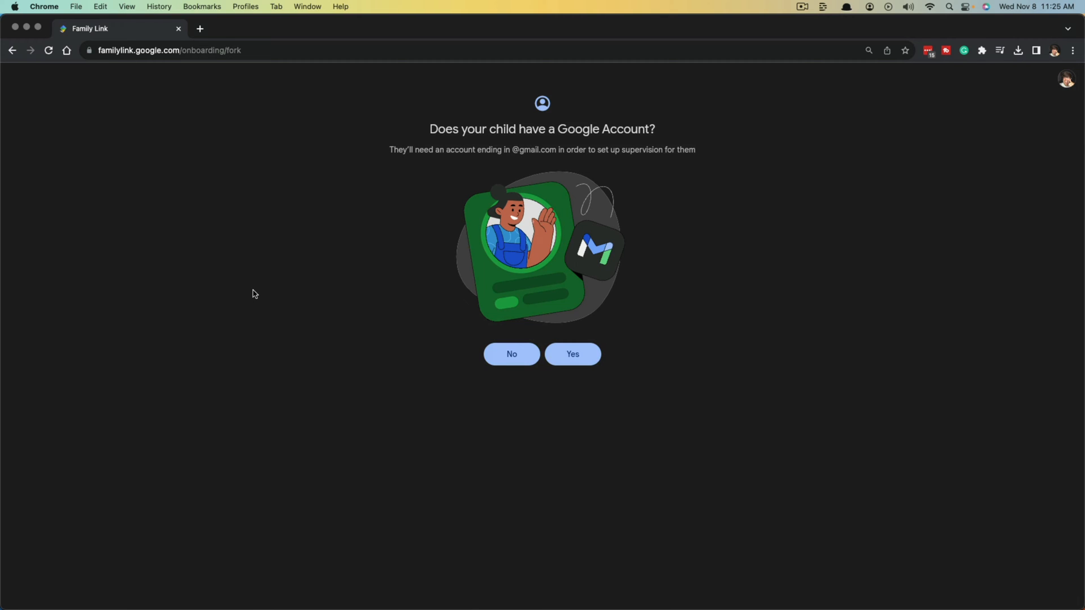
mouse_move(352, 252)
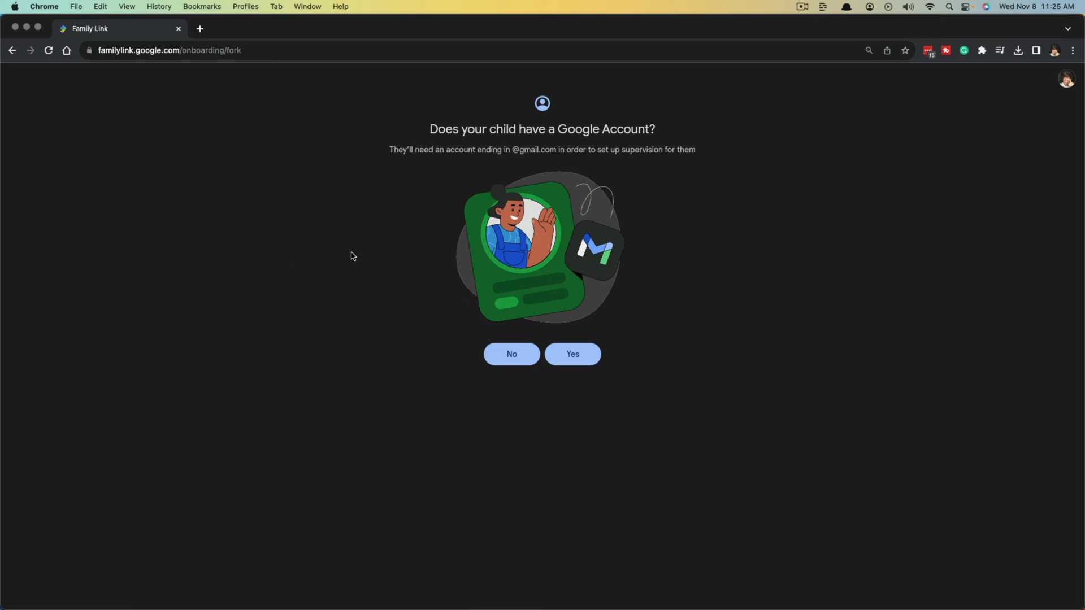
mouse_move(512, 354)
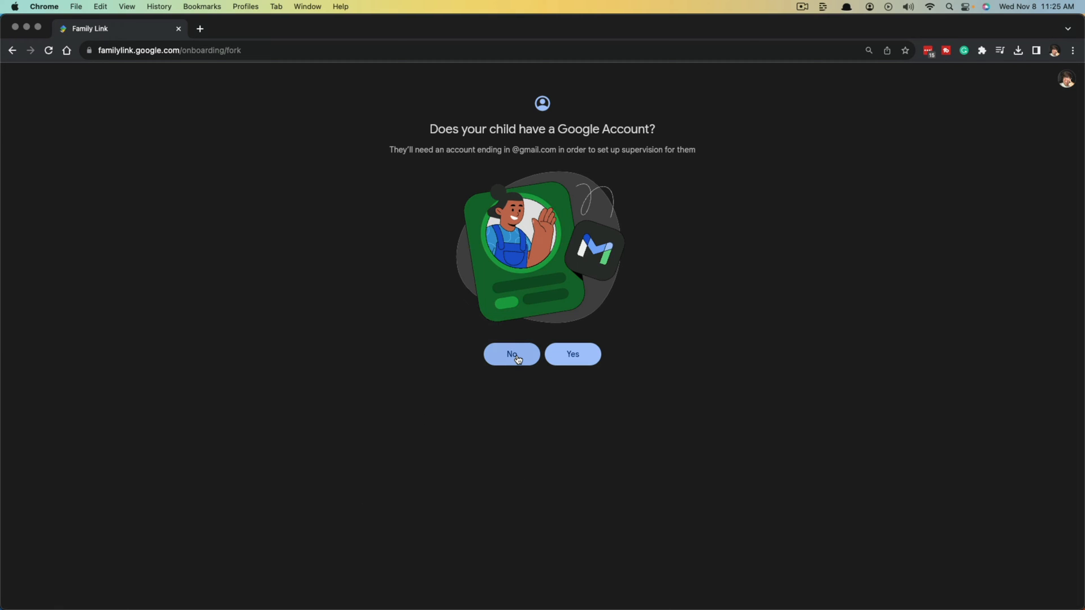
click(511, 354)
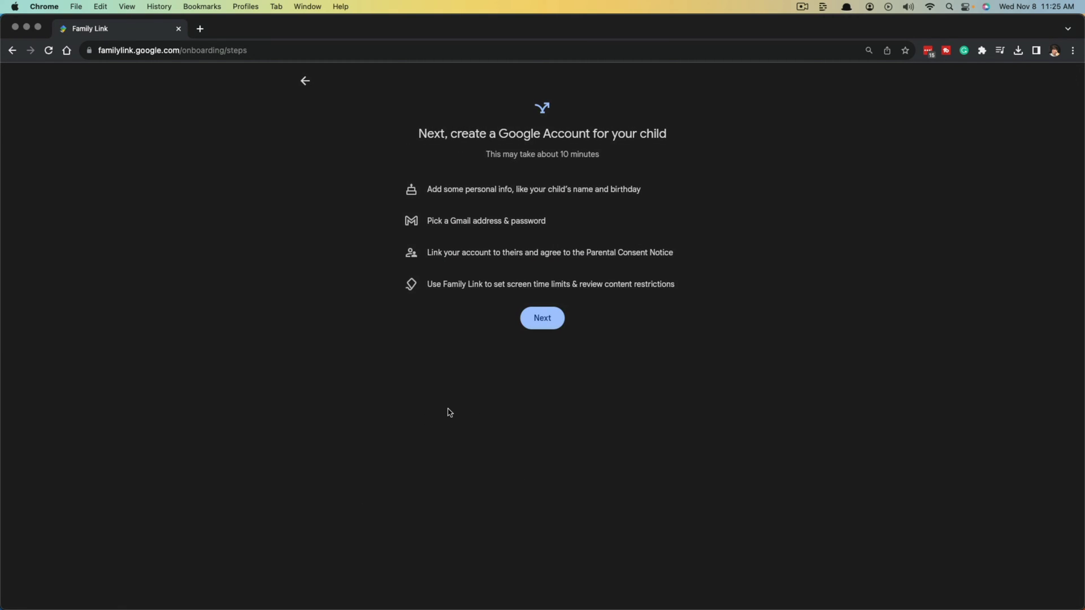
mouse_move(446, 361)
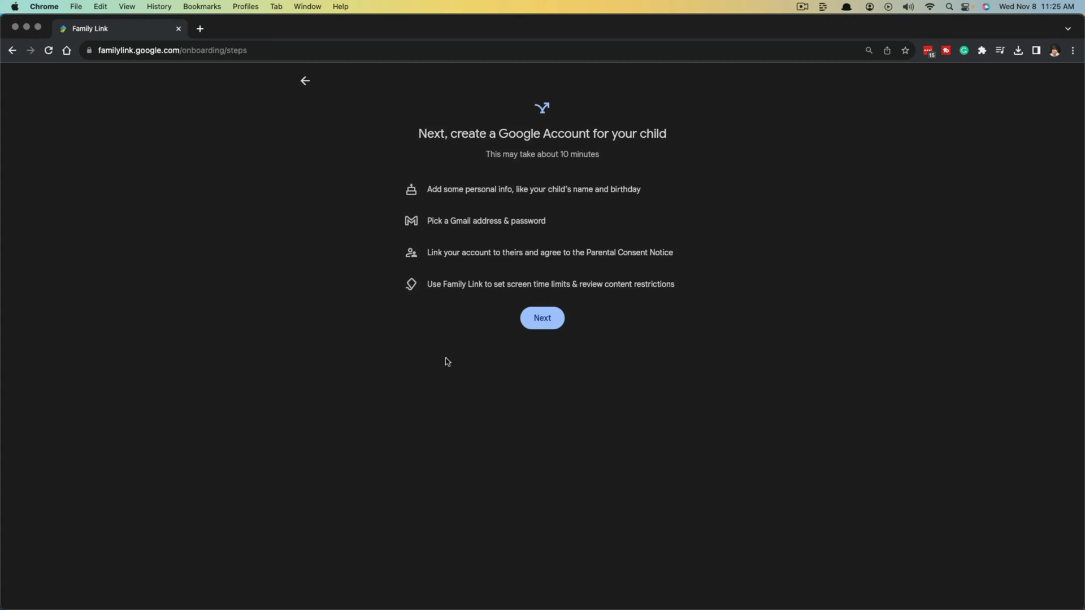
mouse_move(414, 259)
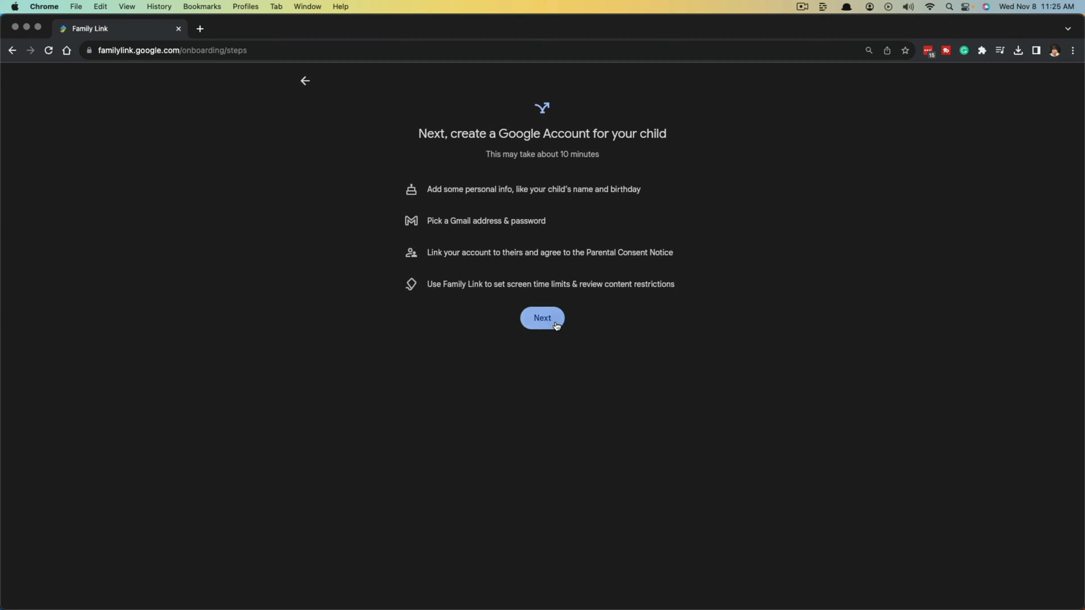
Step: Start the child's Google Account and submit their name, birthday and gender
click(541, 318)
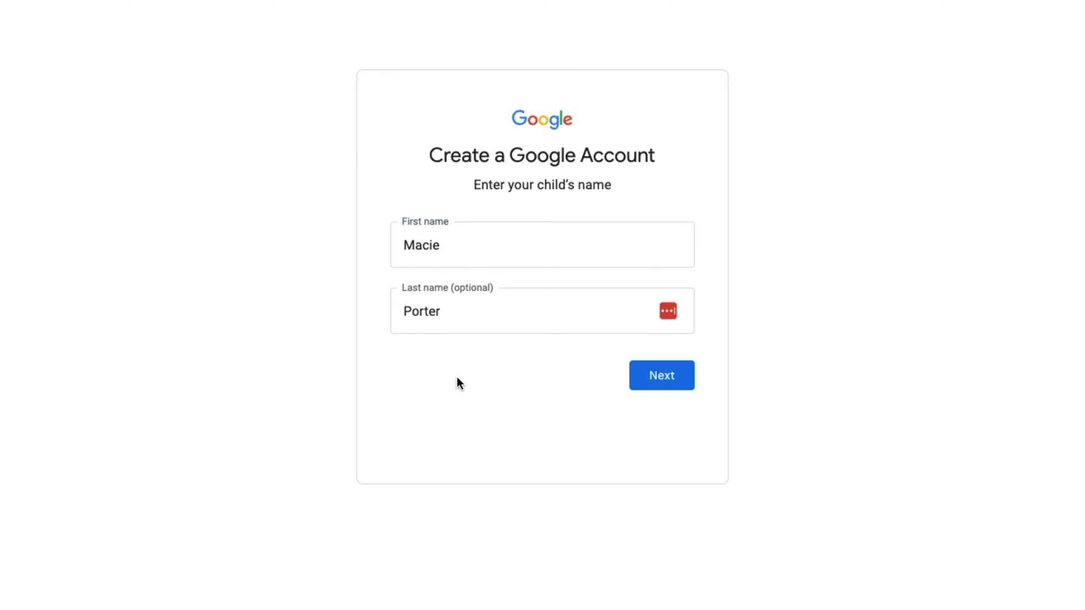
click(660, 375)
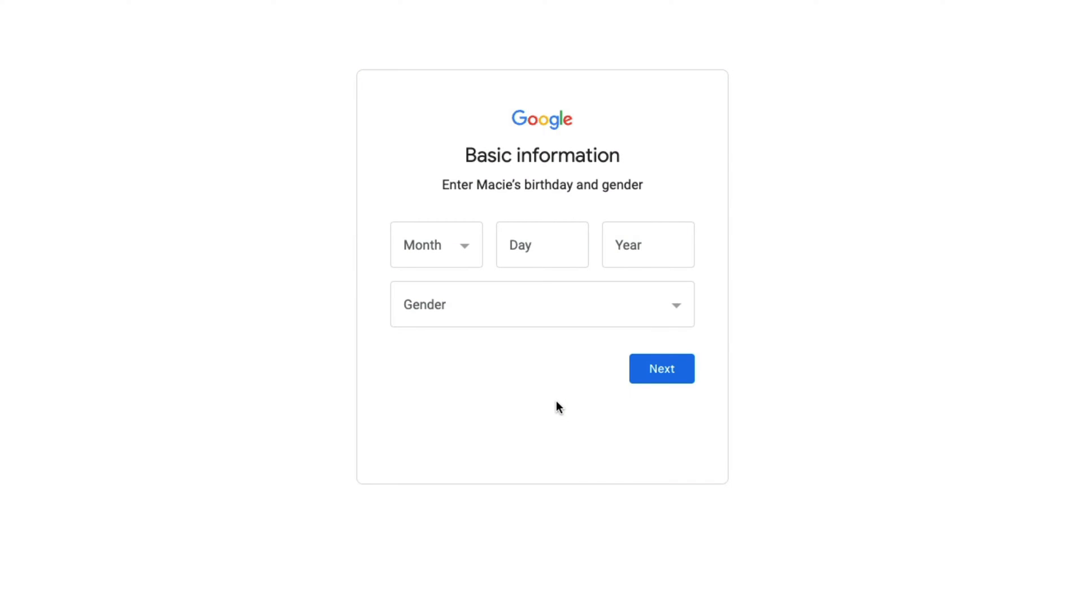
mouse_move(455, 300)
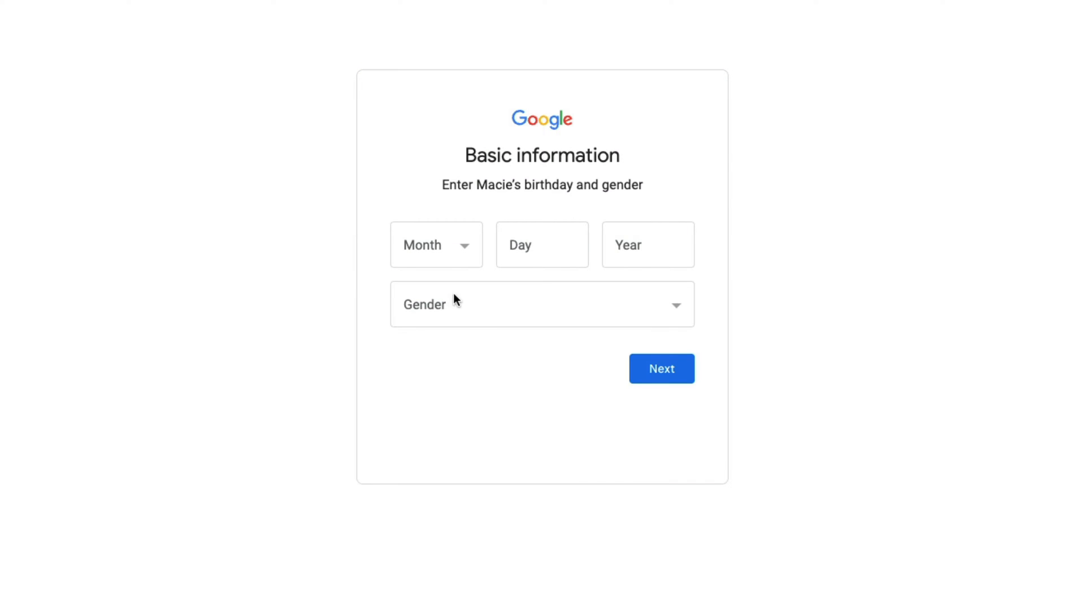
click(660, 368)
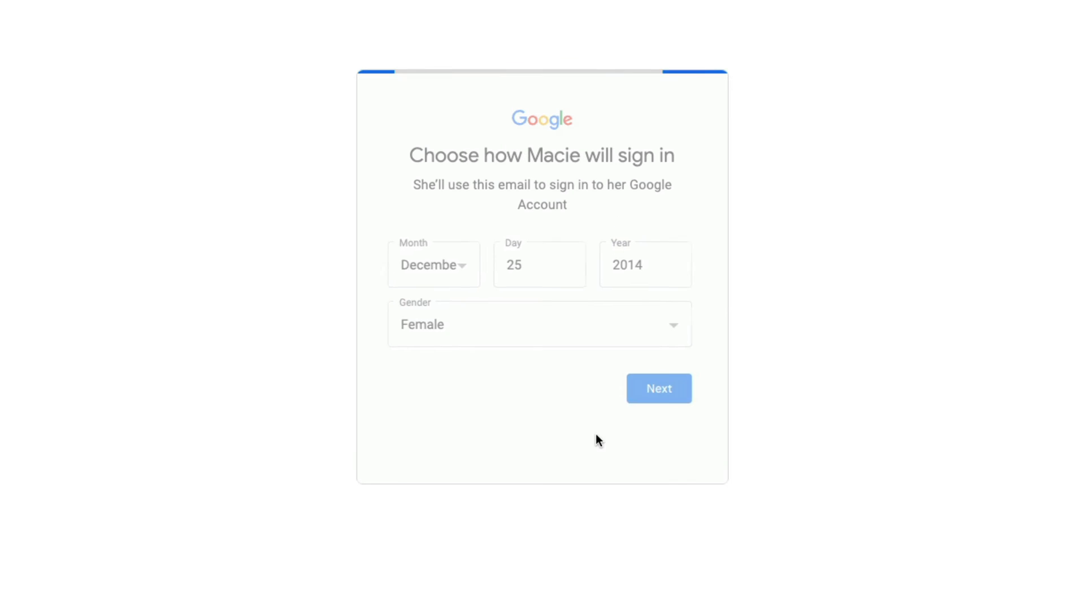
click(658, 388)
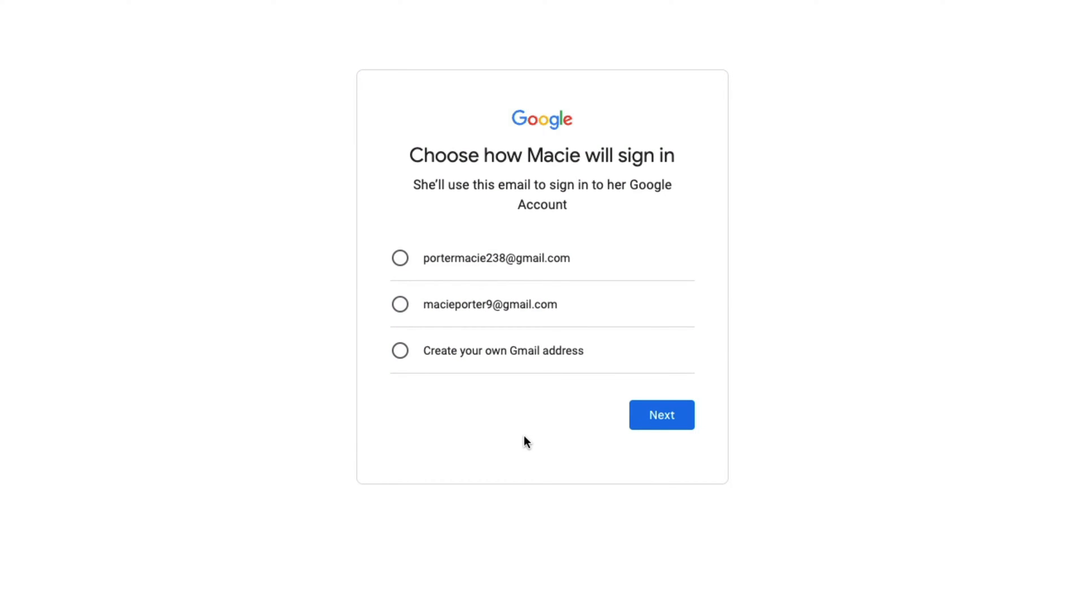
mouse_move(477, 431)
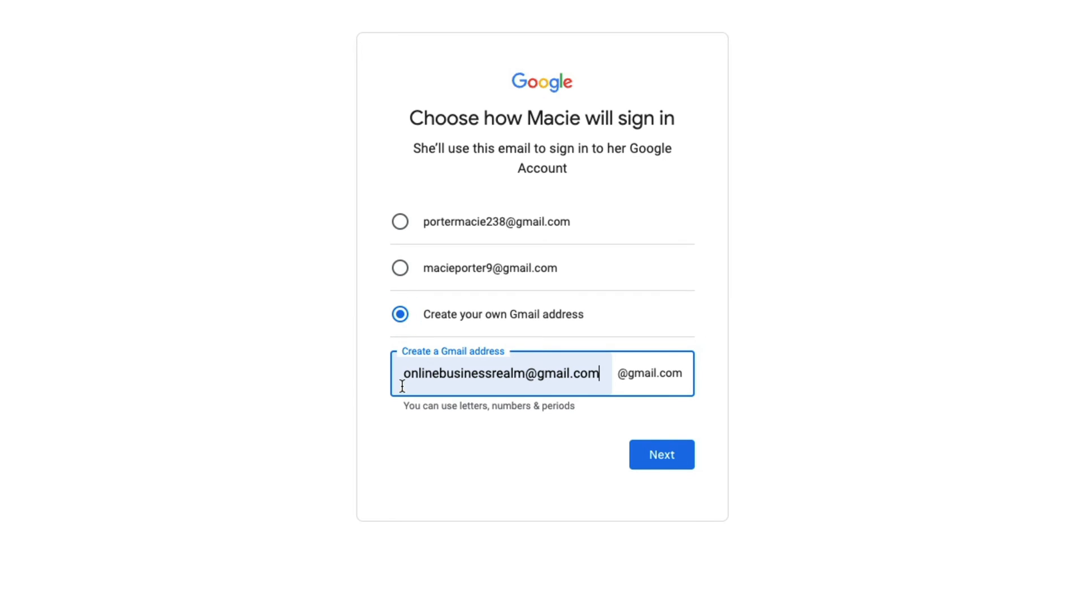
click(498, 373)
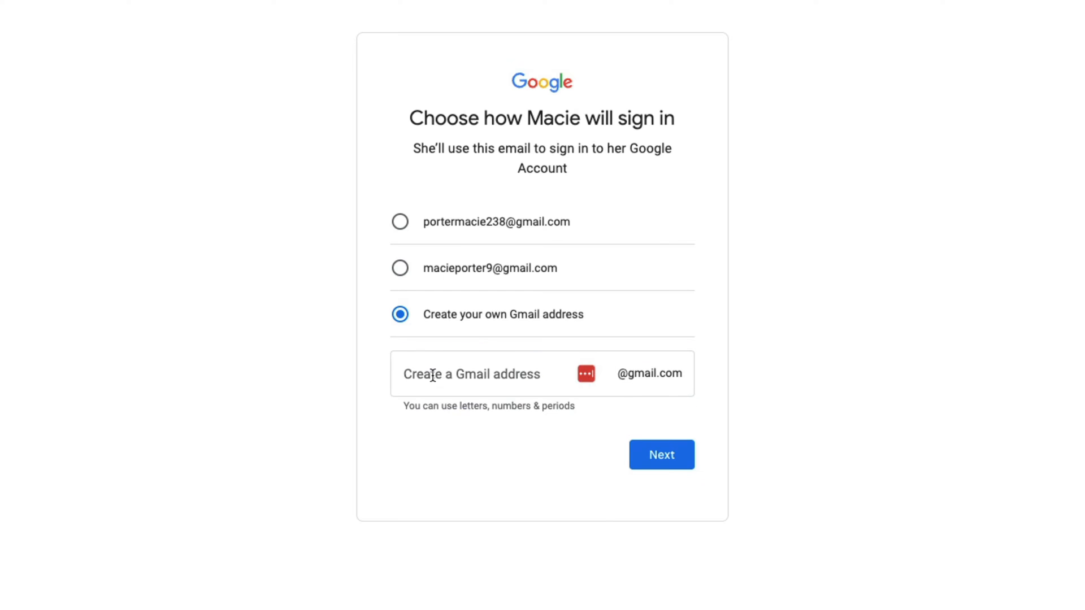
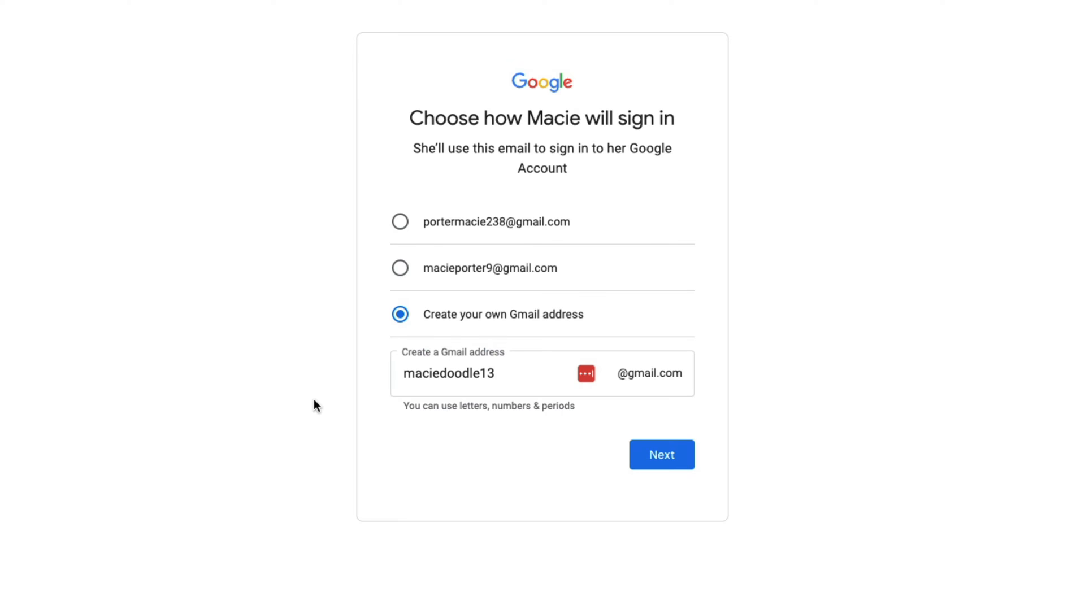
click(660, 454)
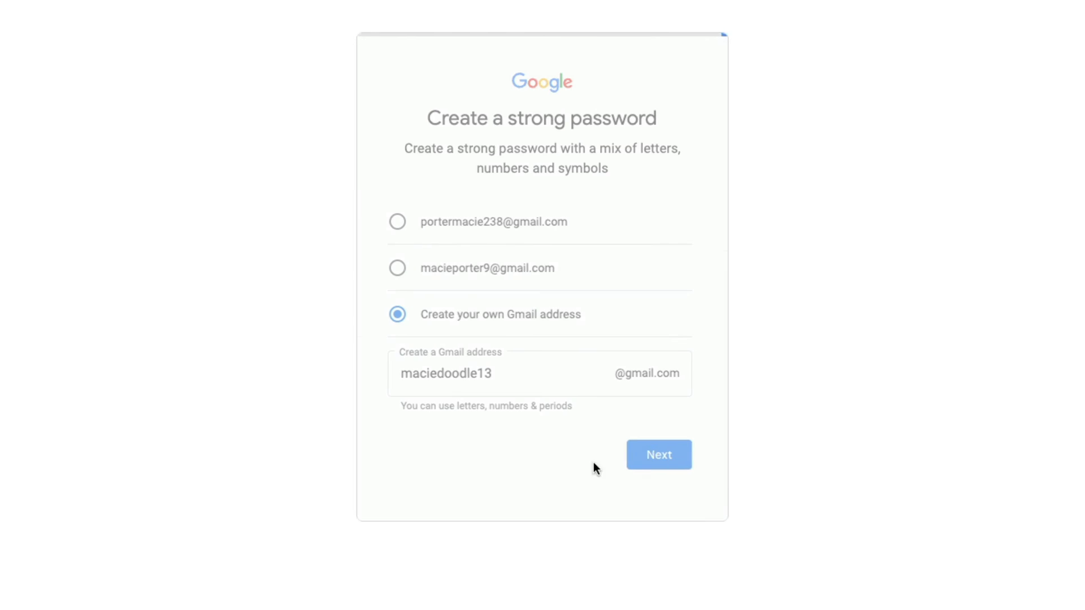
Step: Enter and submit the child's account password
click(657, 454)
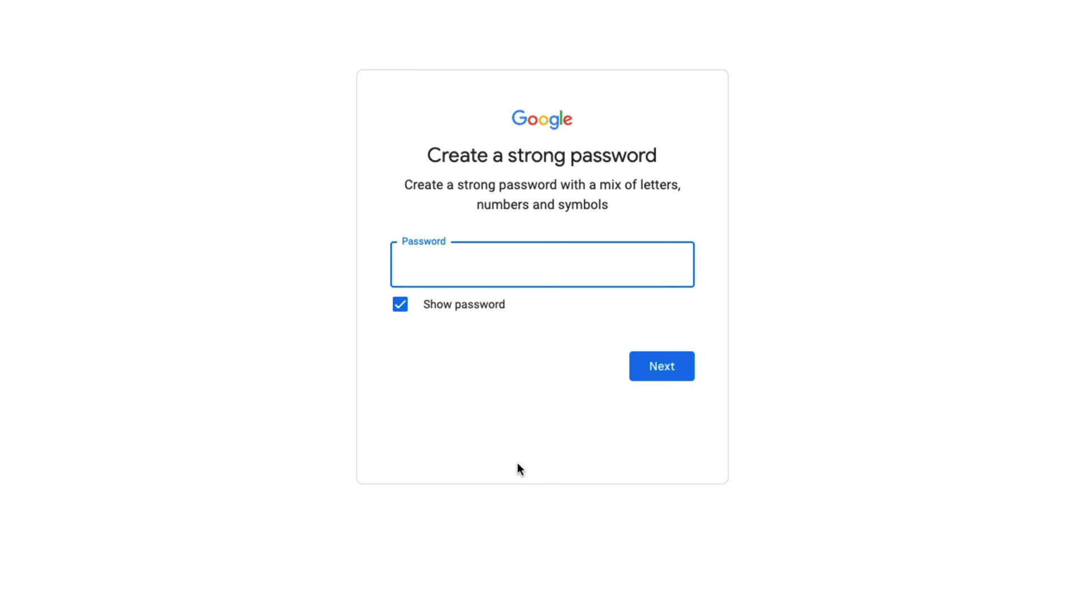
text(M)
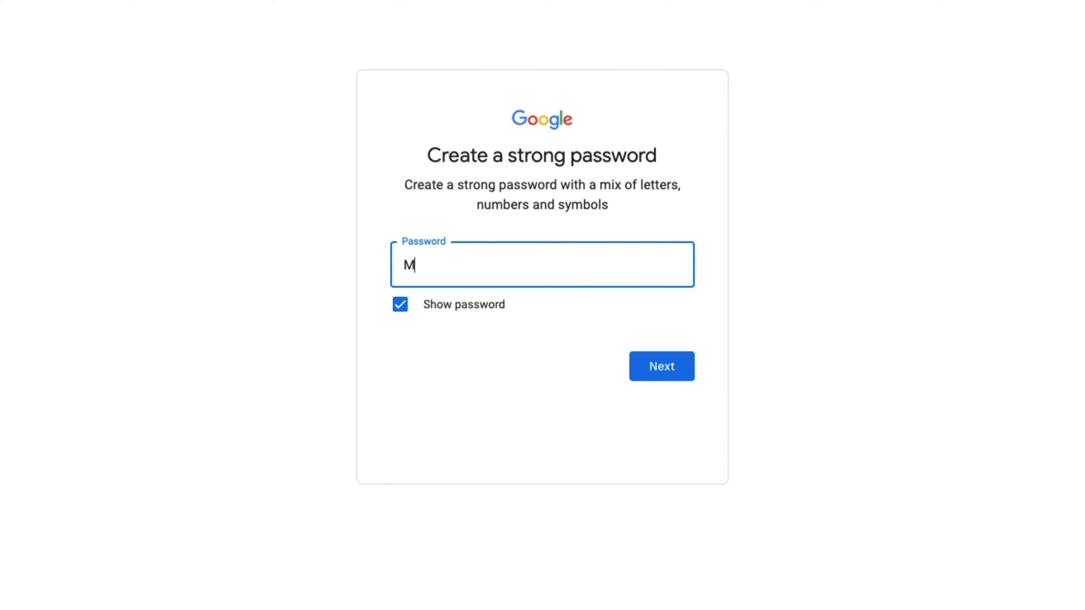
click(660, 366)
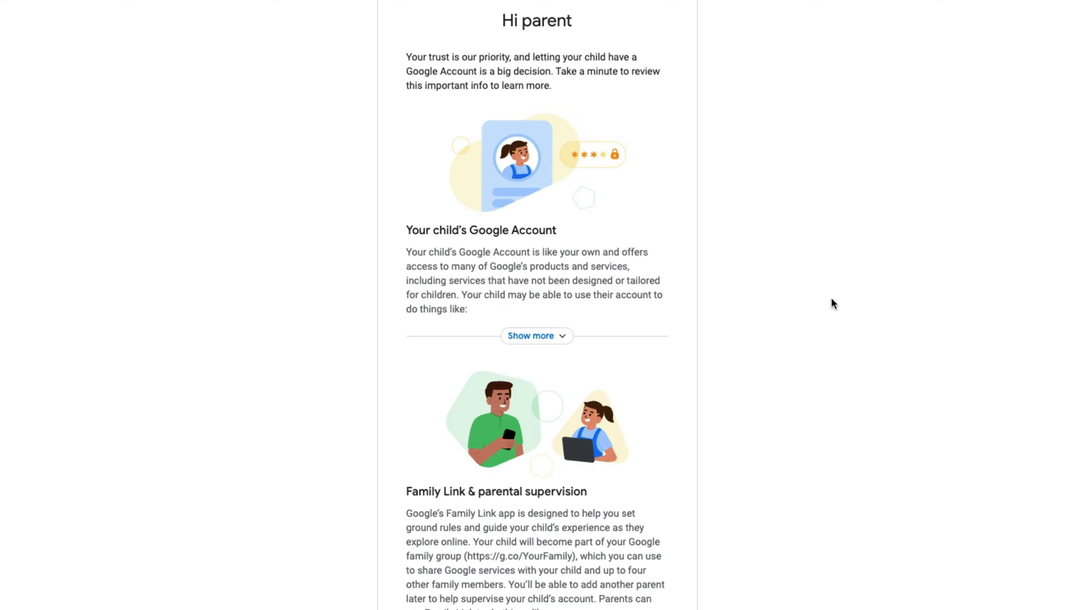
Step: Tick both parental consent checkboxes and accept the terms on the child's behalf
scroll(down, 3)
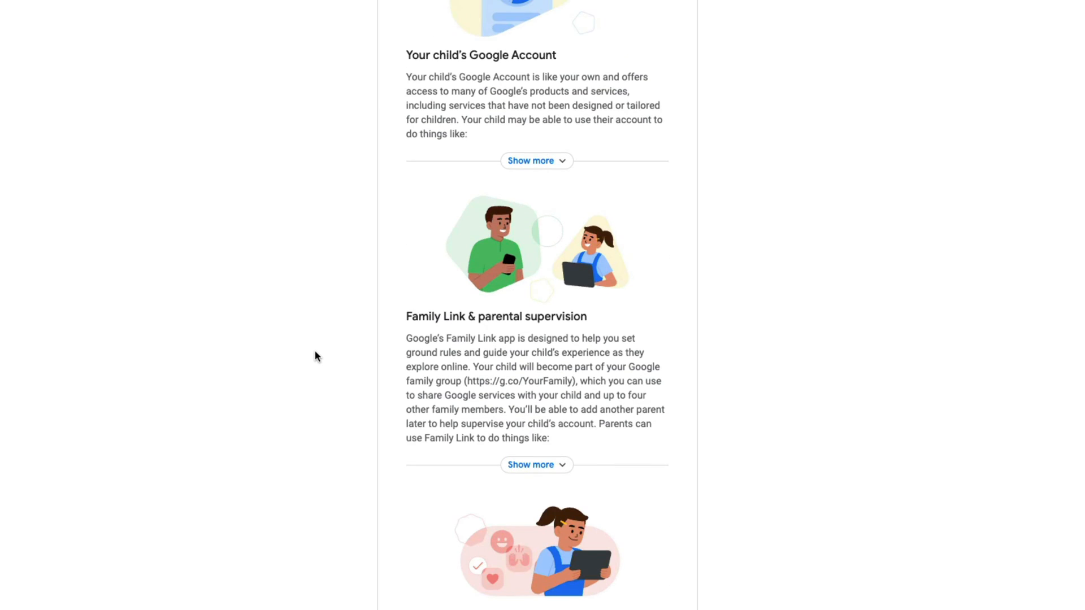
scroll(down, 3)
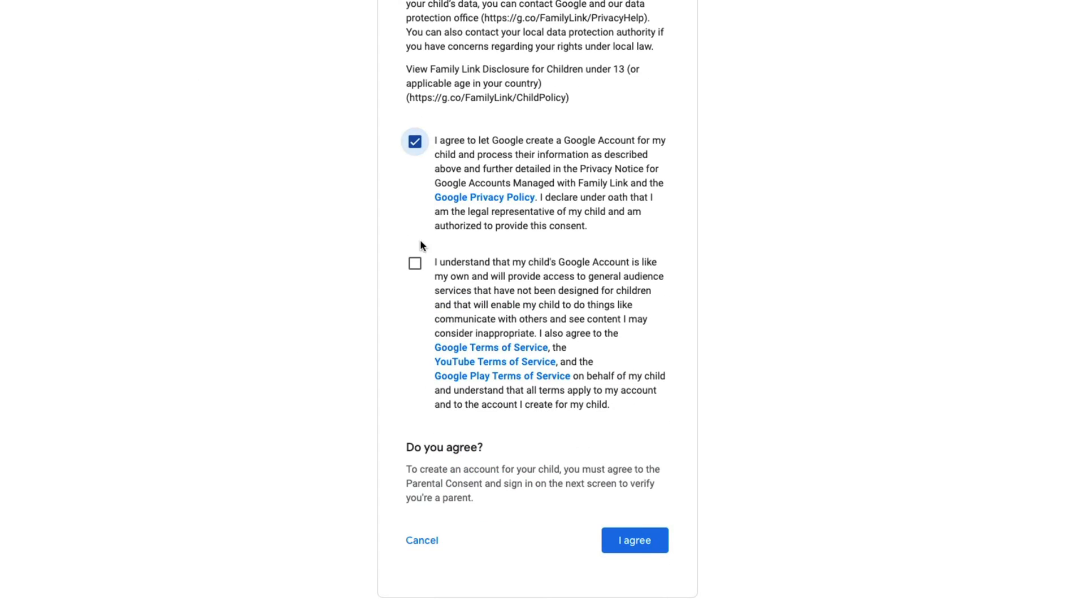
click(414, 264)
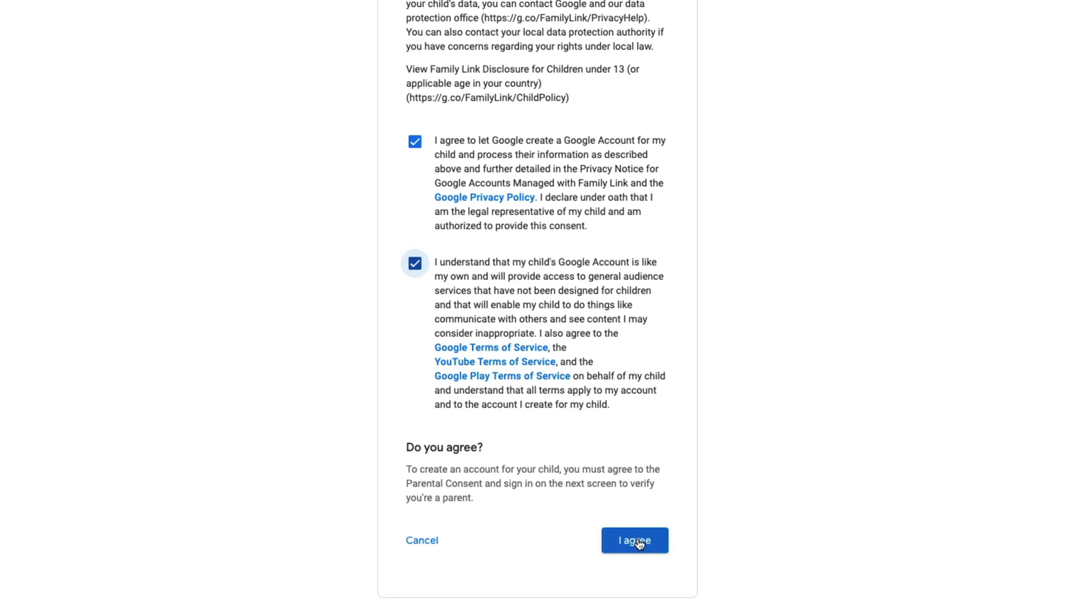
click(634, 540)
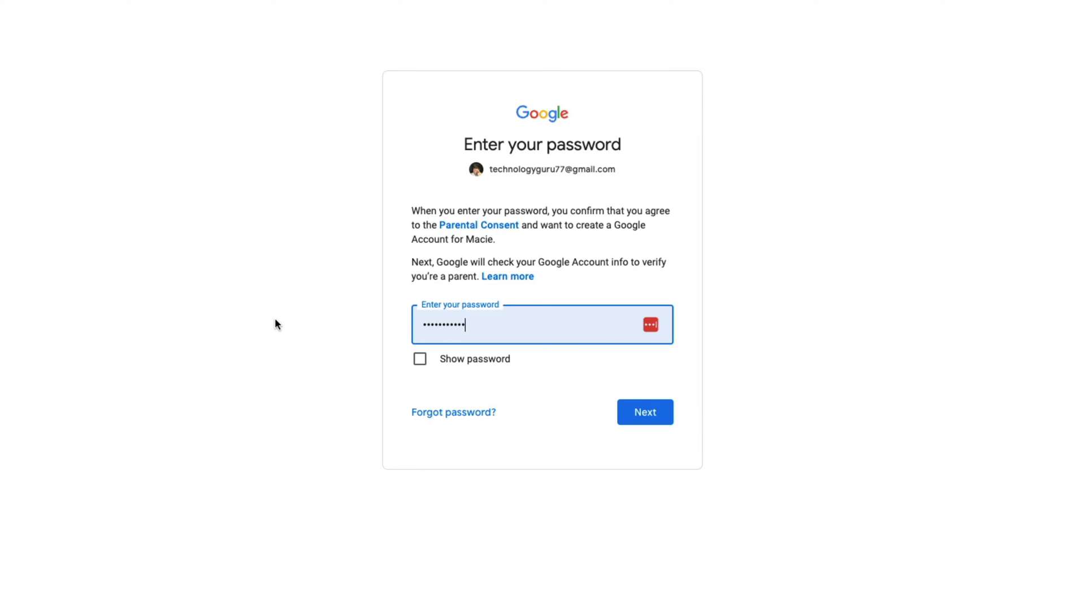
Step: Submit the parent password, pass the supervision overview, and keep Web & App Activity on
click(643, 412)
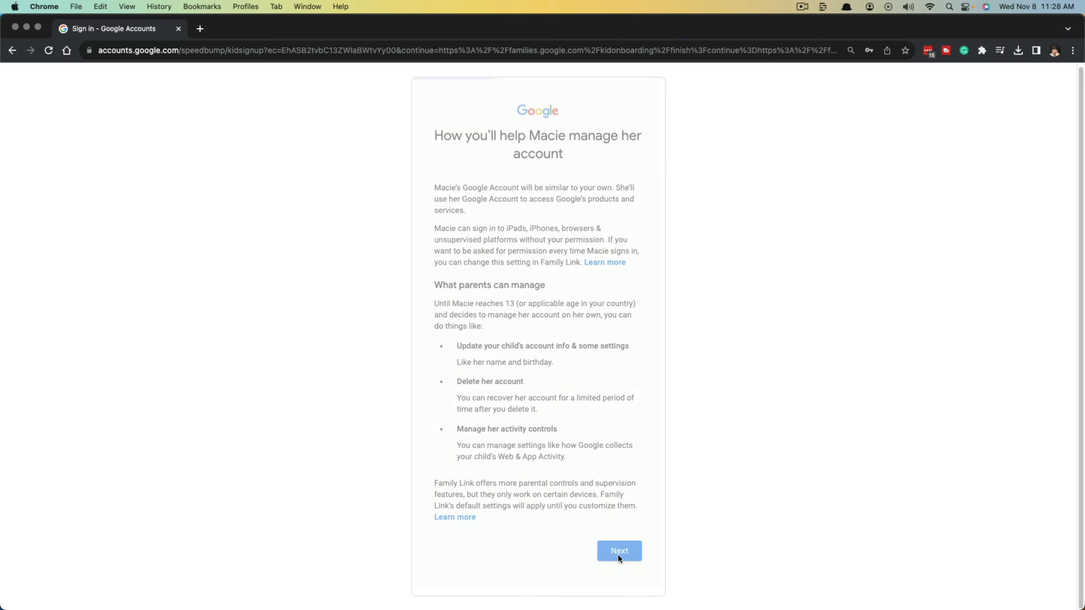
click(618, 551)
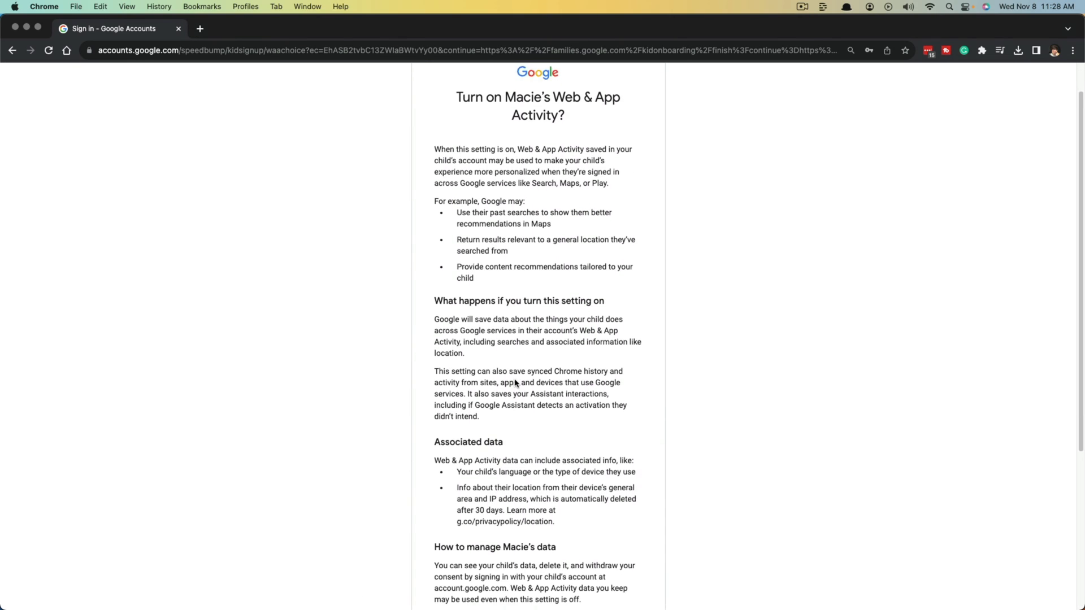
scroll(down, 3)
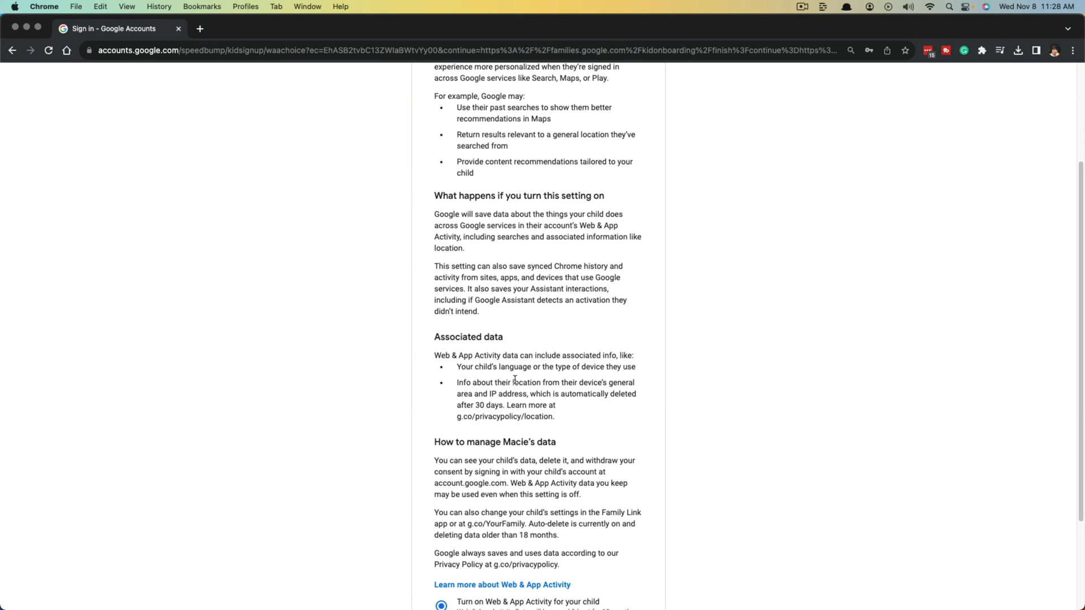
scroll(down, 3)
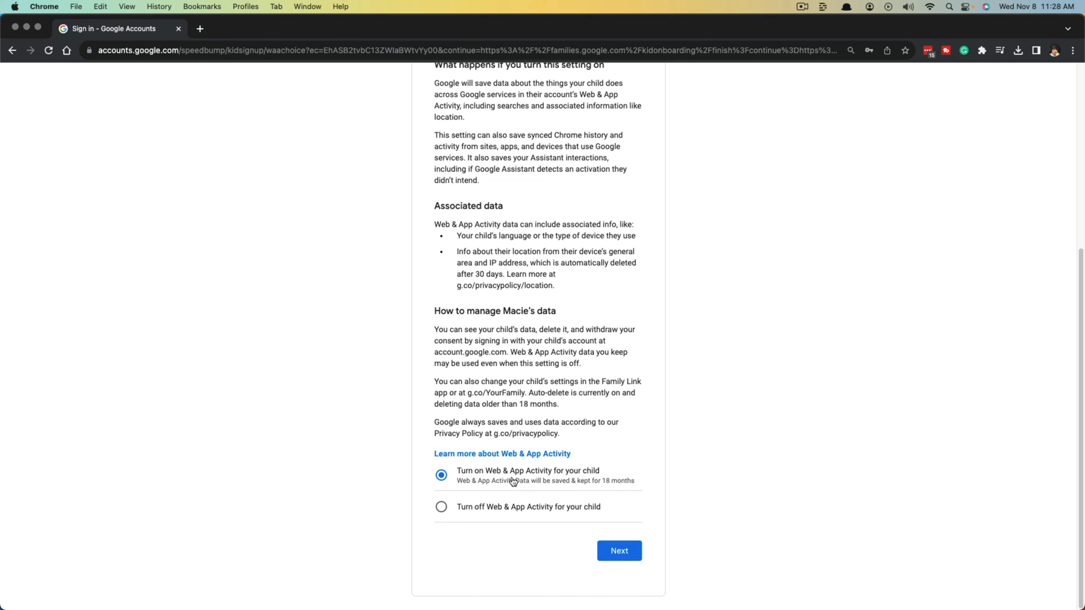
mouse_move(416, 310)
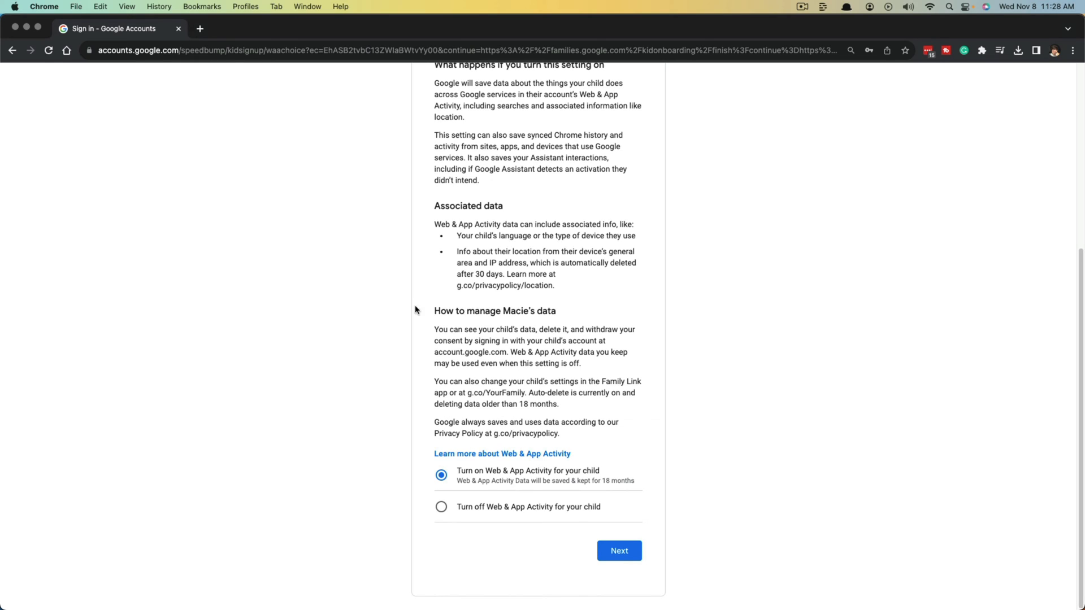
mouse_move(450, 433)
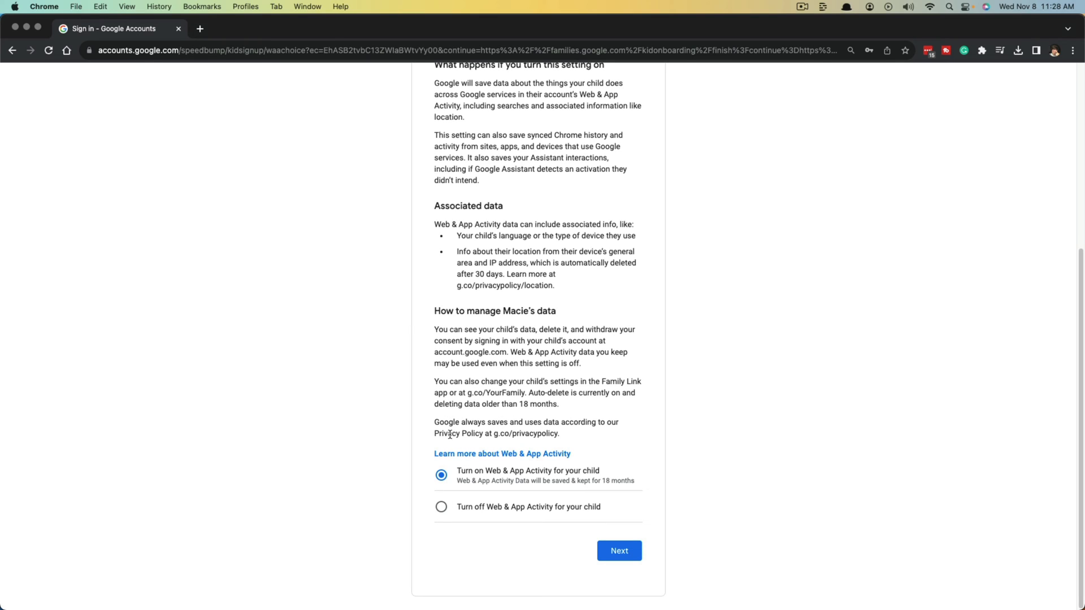
mouse_move(481, 383)
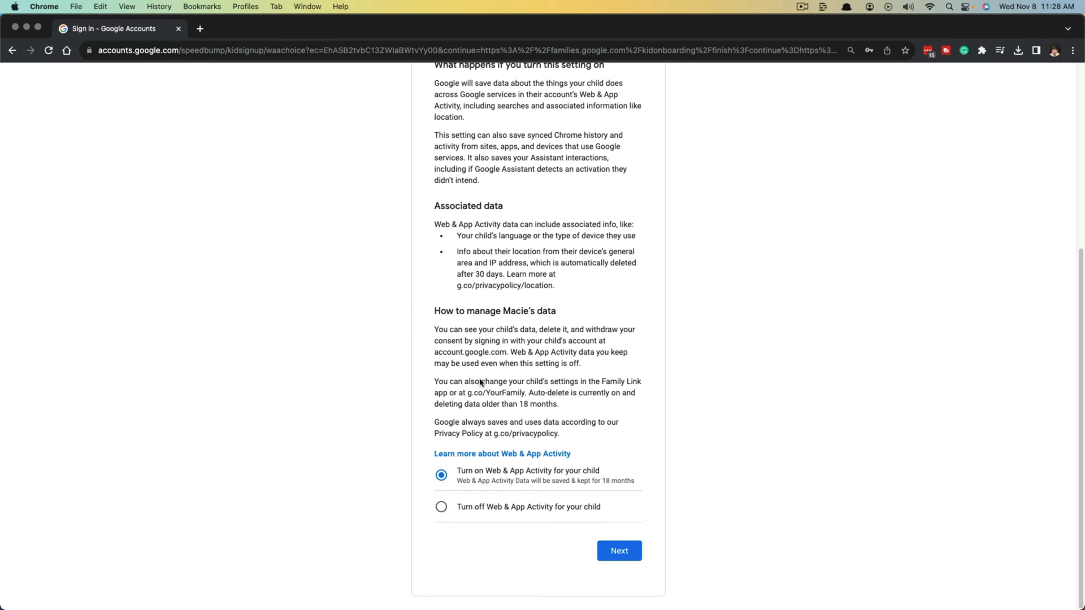
click(617, 551)
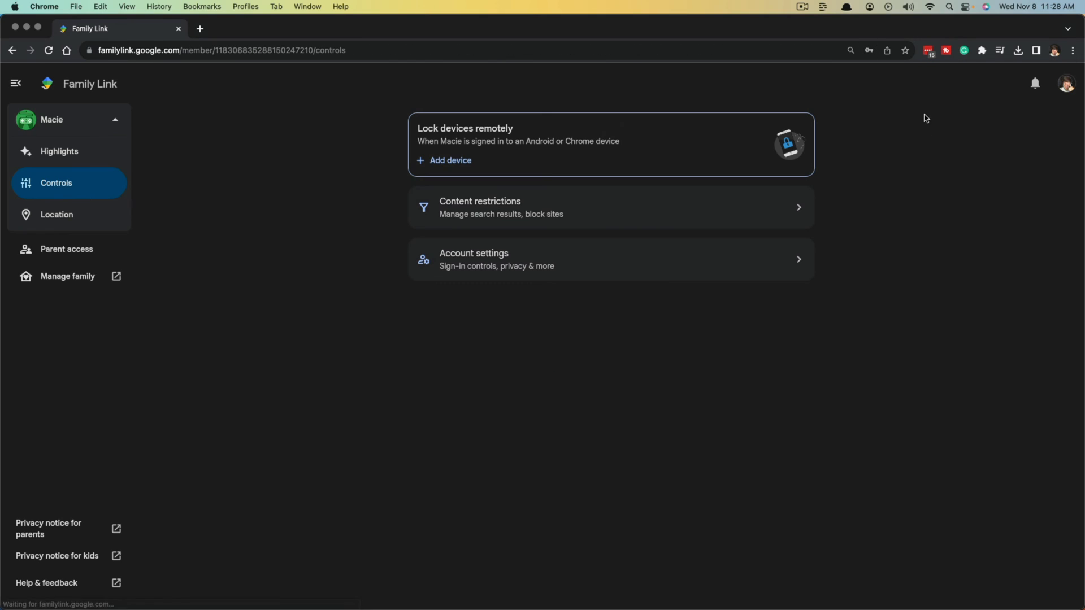
mouse_move(276, 310)
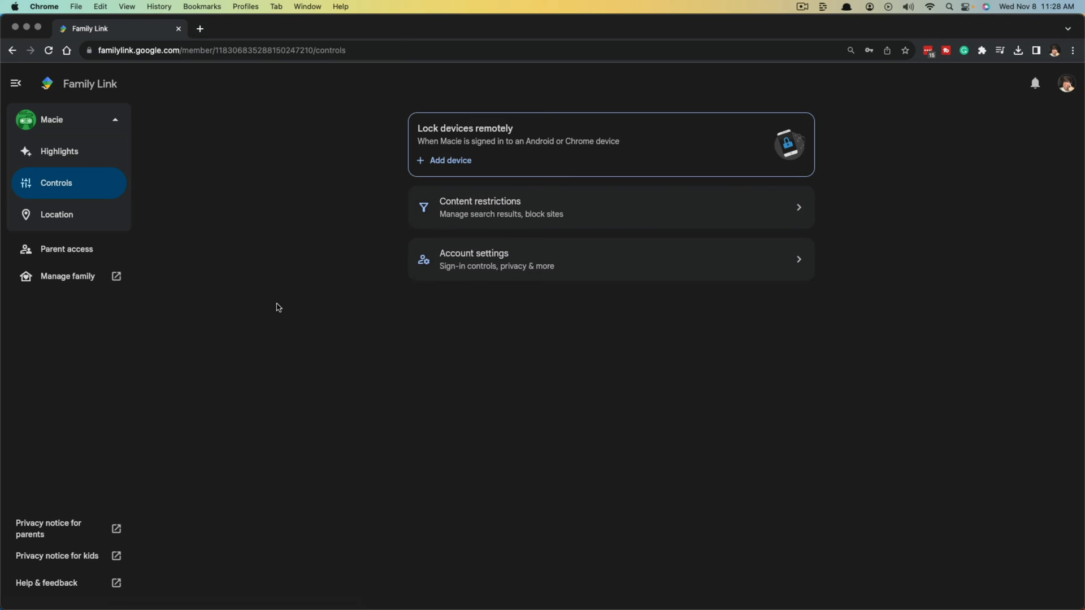
mouse_move(736, 215)
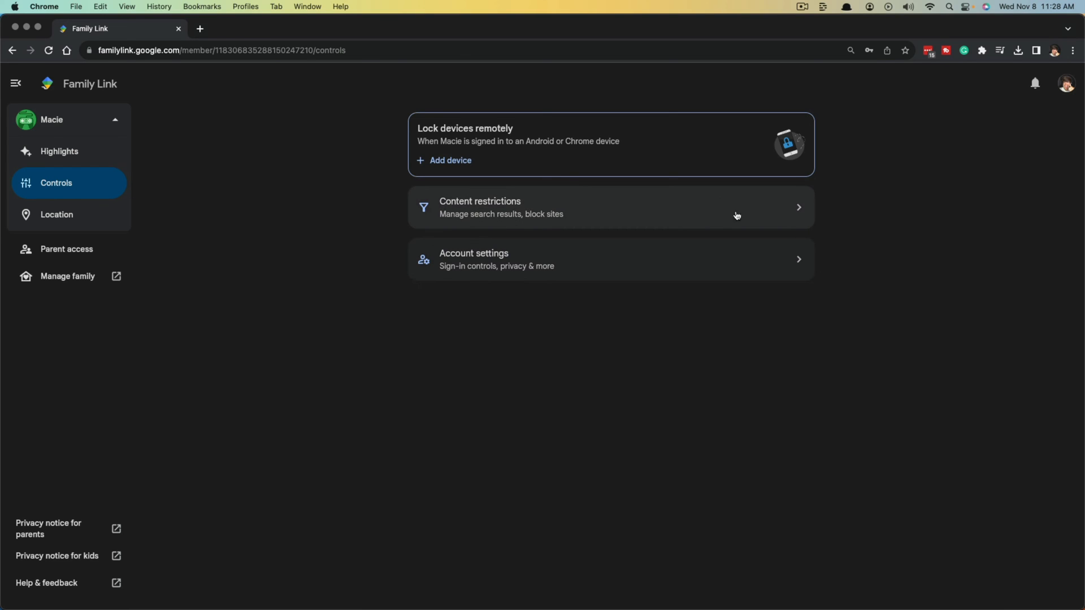
Step: Set YouTube restrictions to 'YouTube and YouTube Music (parent supervised)', then return to the controls overview
click(609, 206)
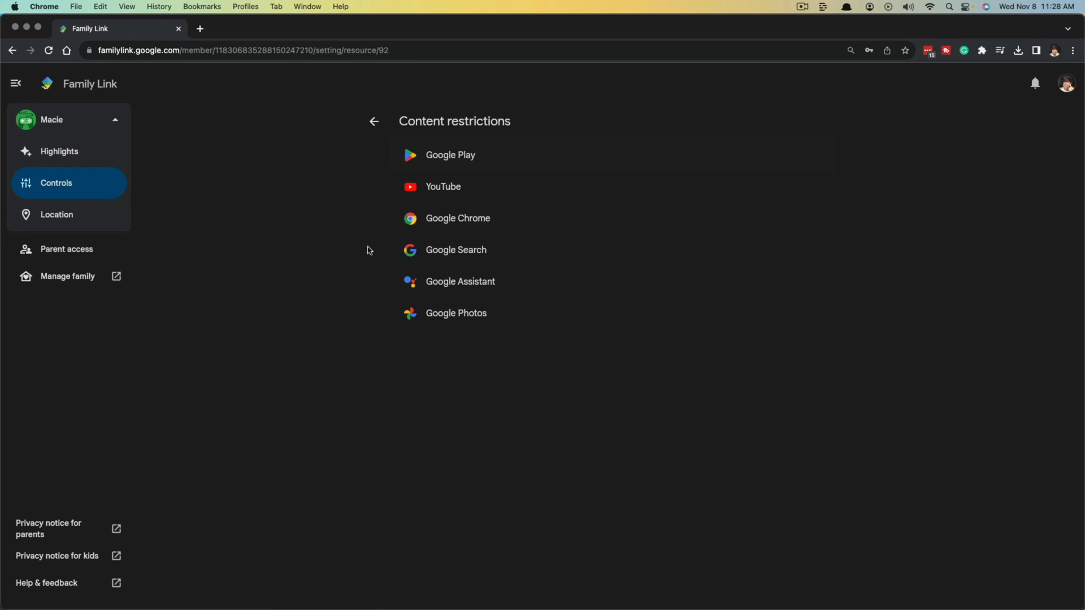
click(443, 186)
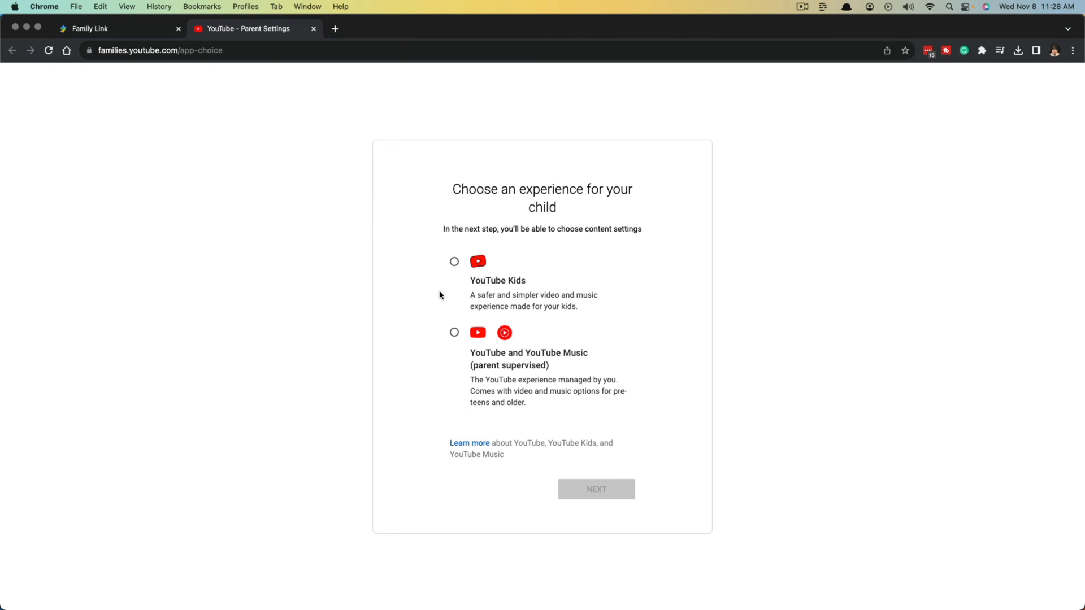
click(454, 332)
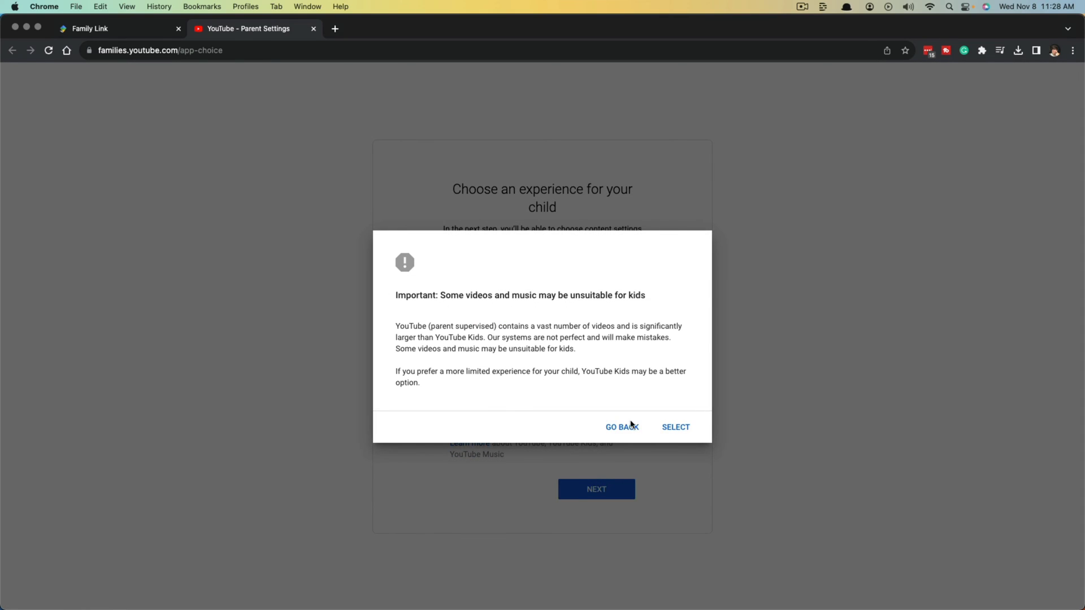
click(675, 427)
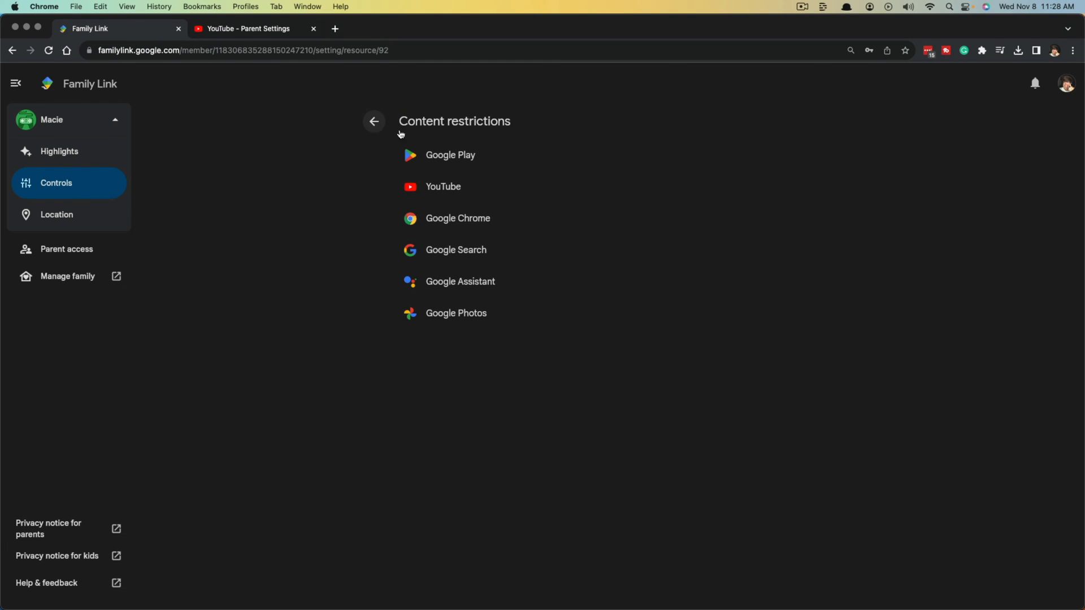
mouse_move(365, 166)
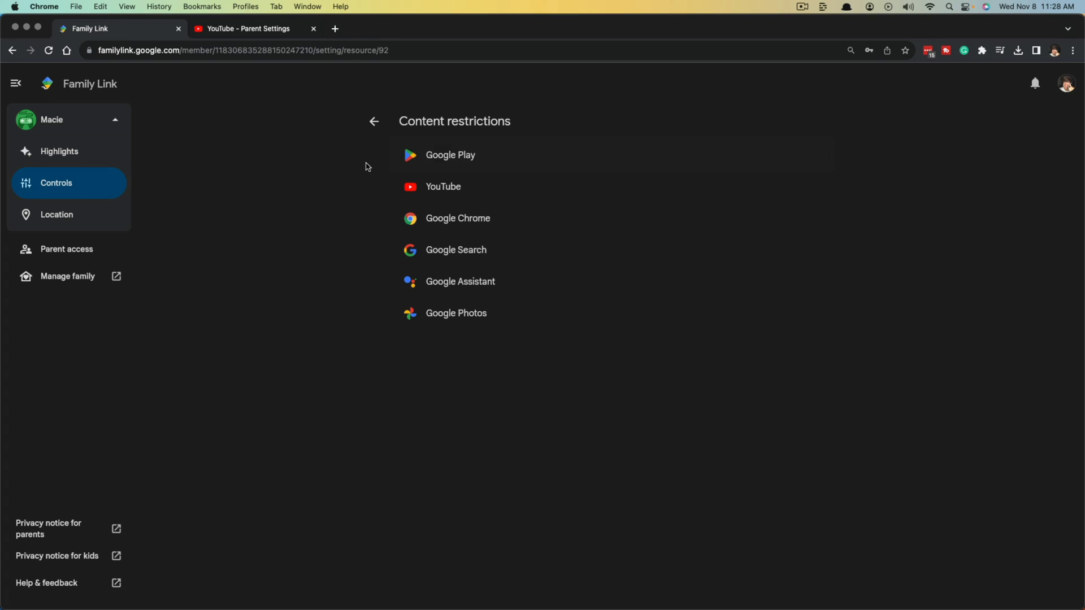
click(373, 121)
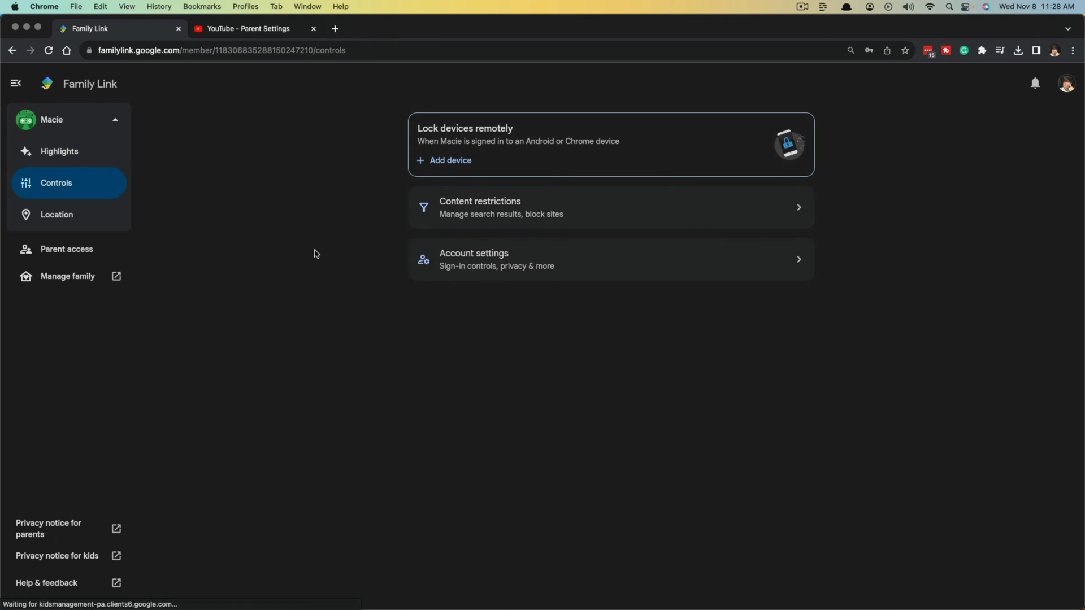
Step: View the child's account info under account settings, scrolling through the details
click(610, 259)
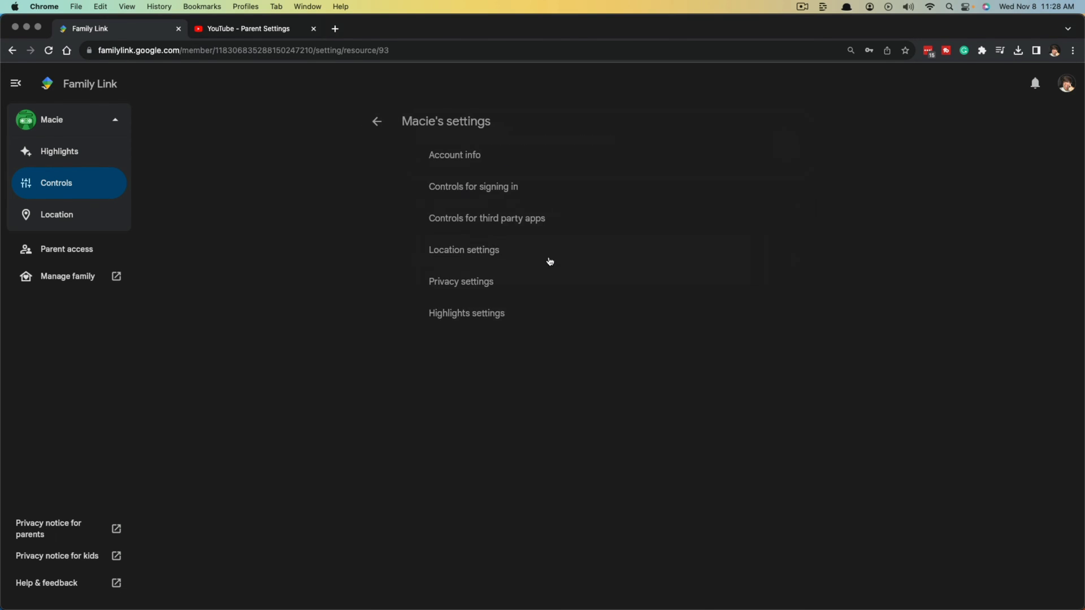
click(453, 154)
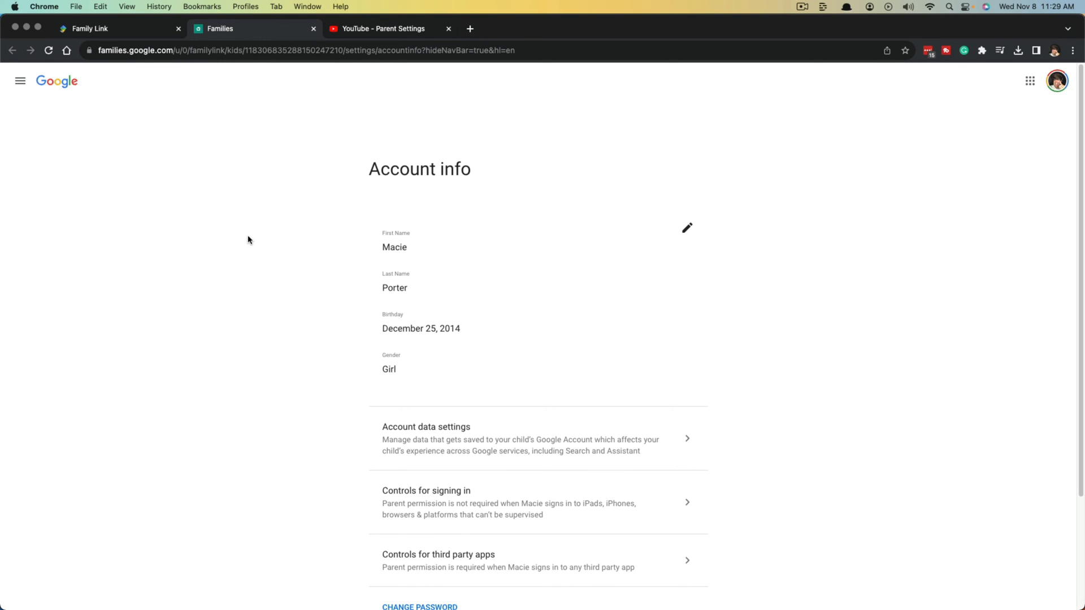
scroll(down, 3)
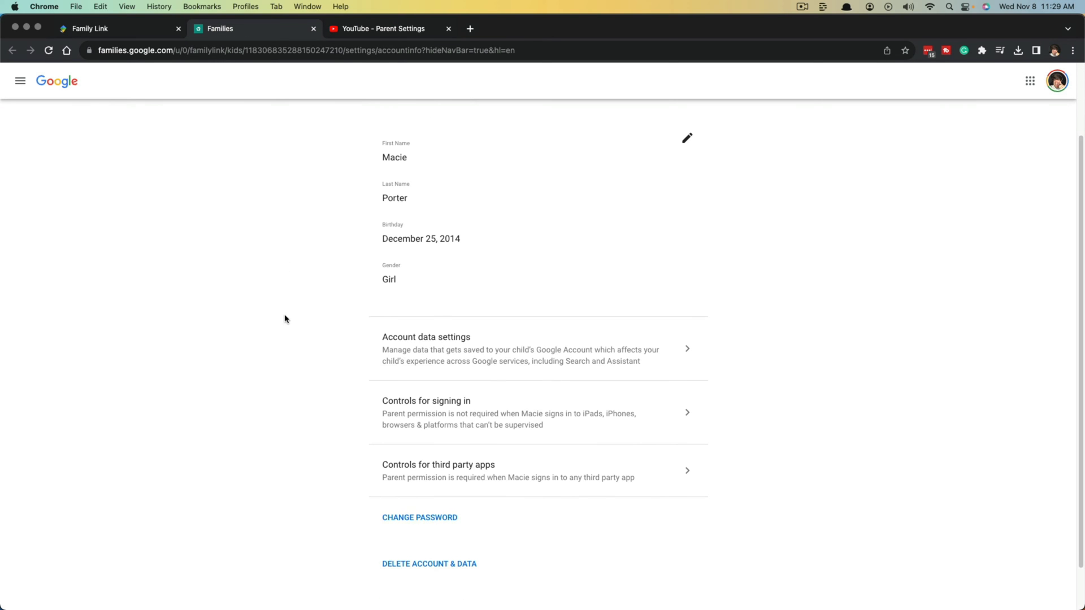
scroll(down, 3)
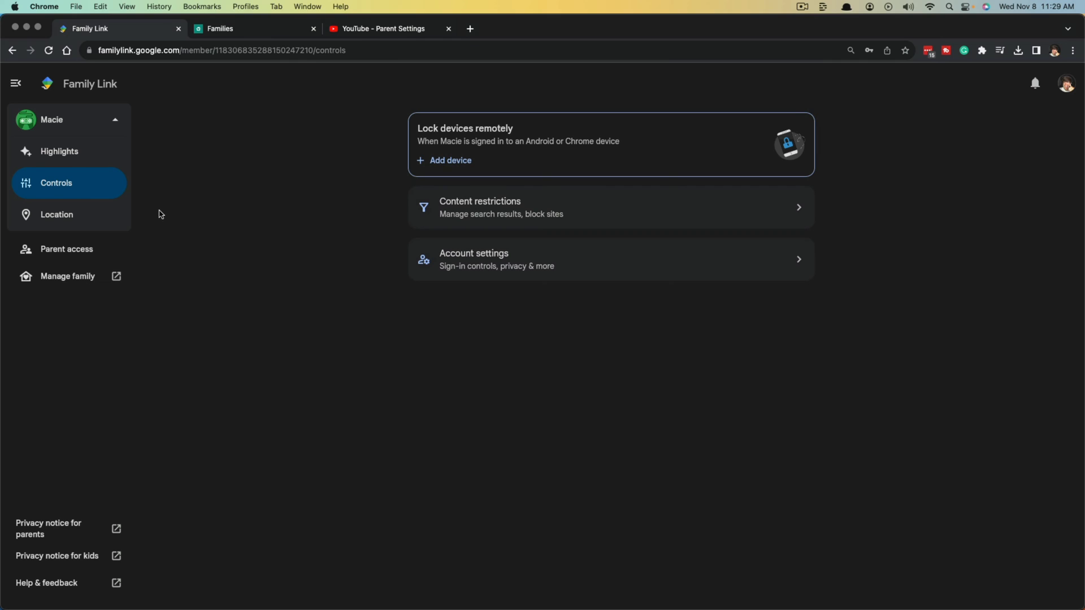
click(59, 151)
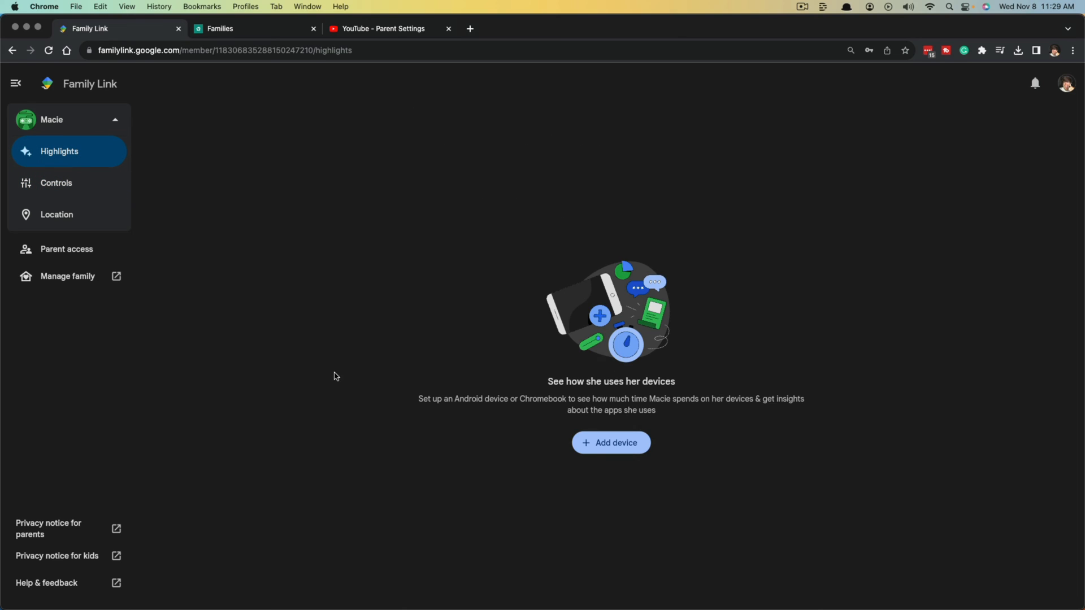
click(610, 443)
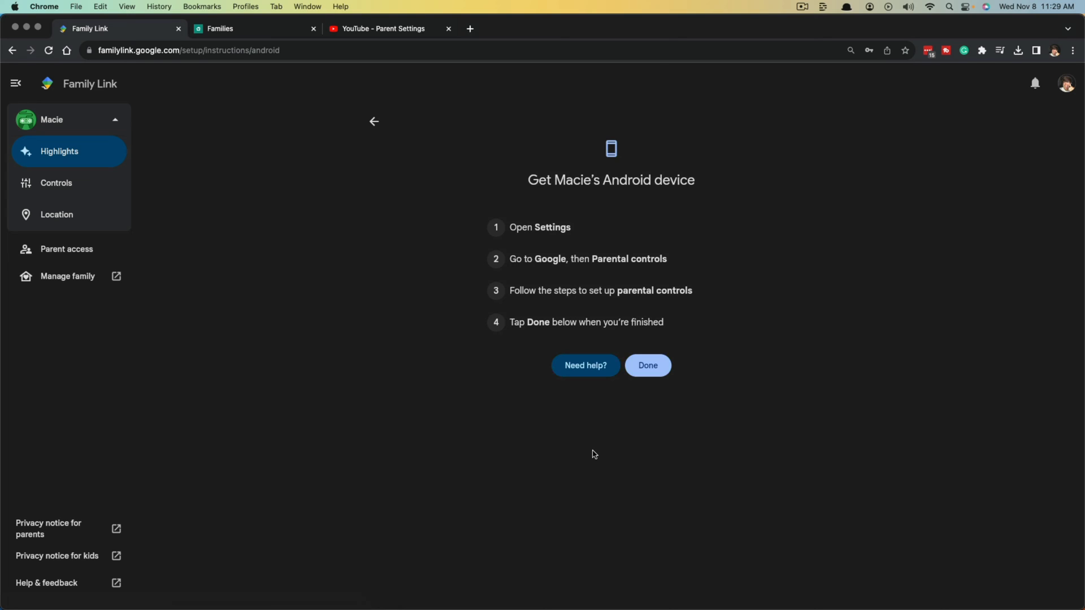
mouse_move(453, 379)
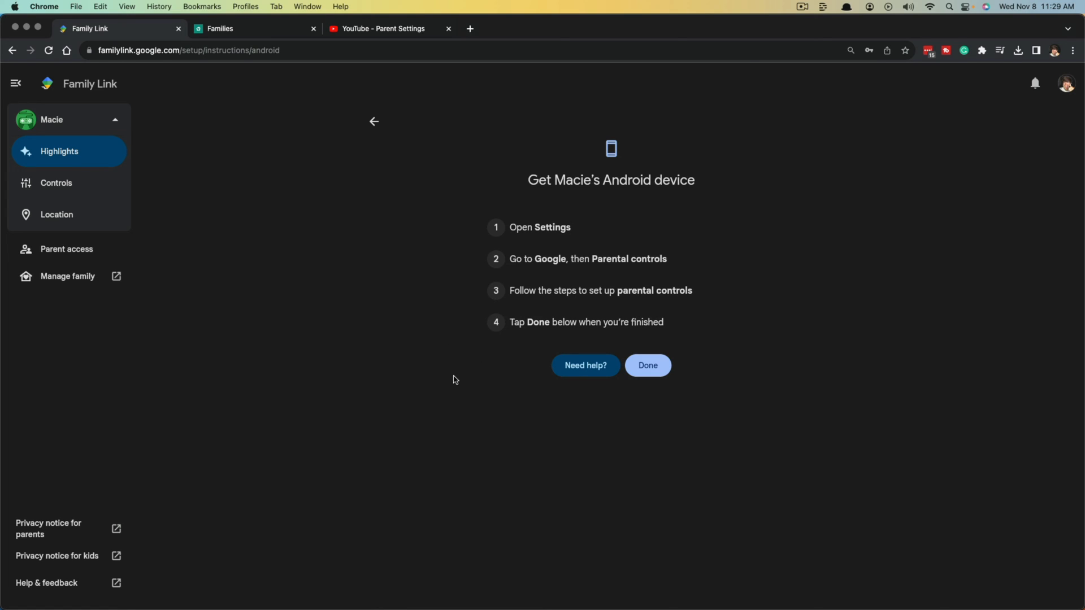
mouse_move(446, 376)
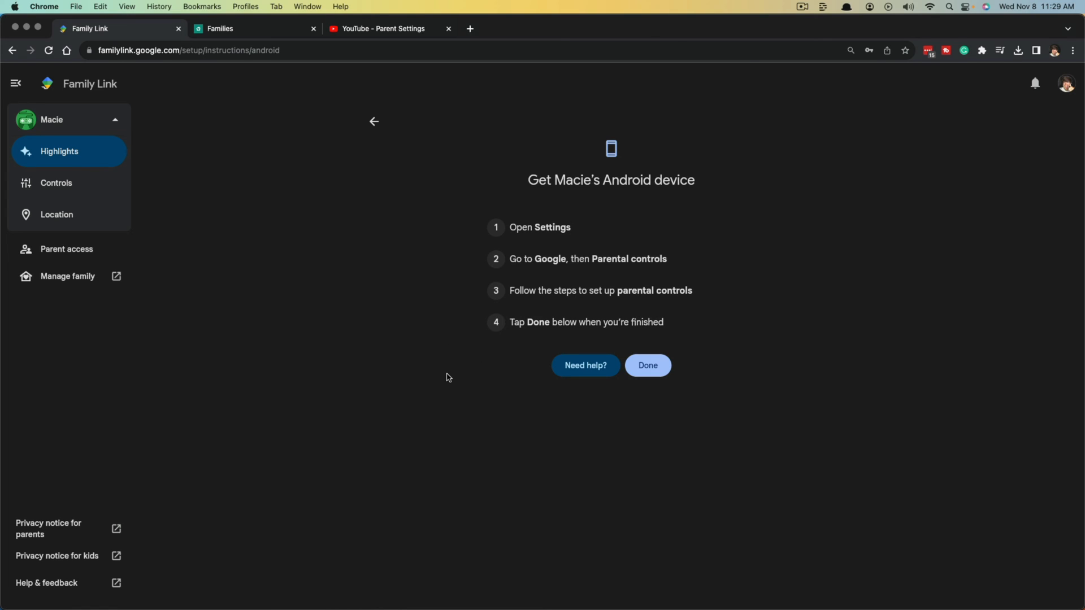
mouse_move(340, 146)
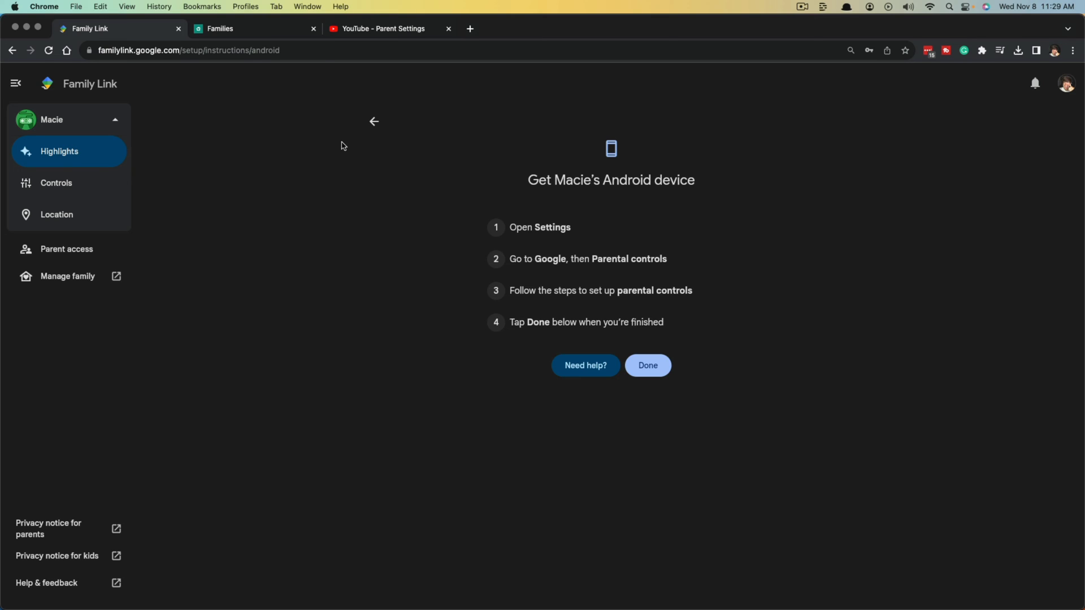
click(56, 183)
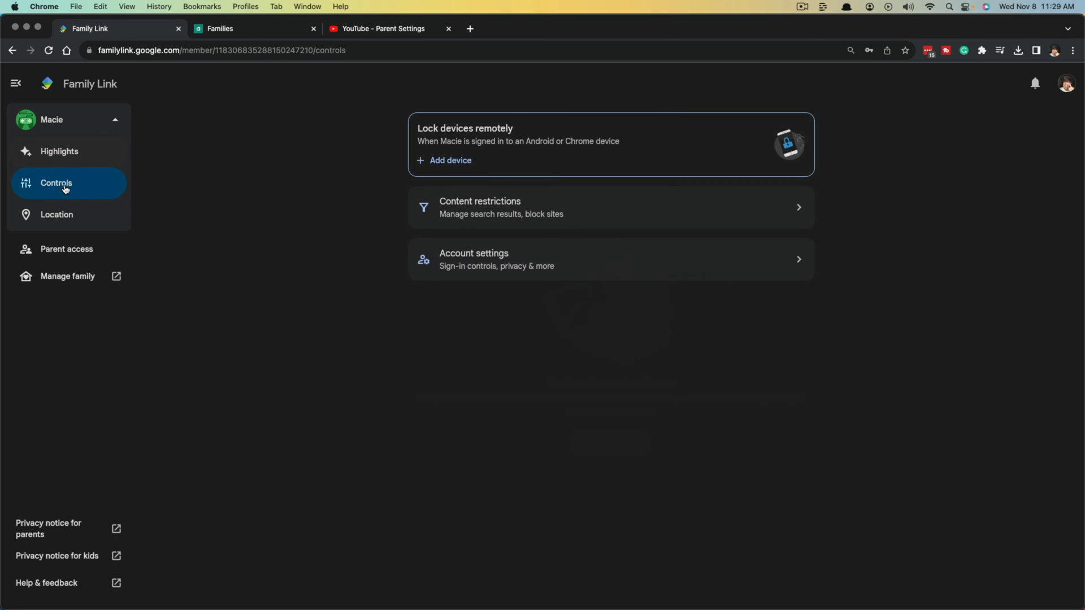
mouse_move(277, 243)
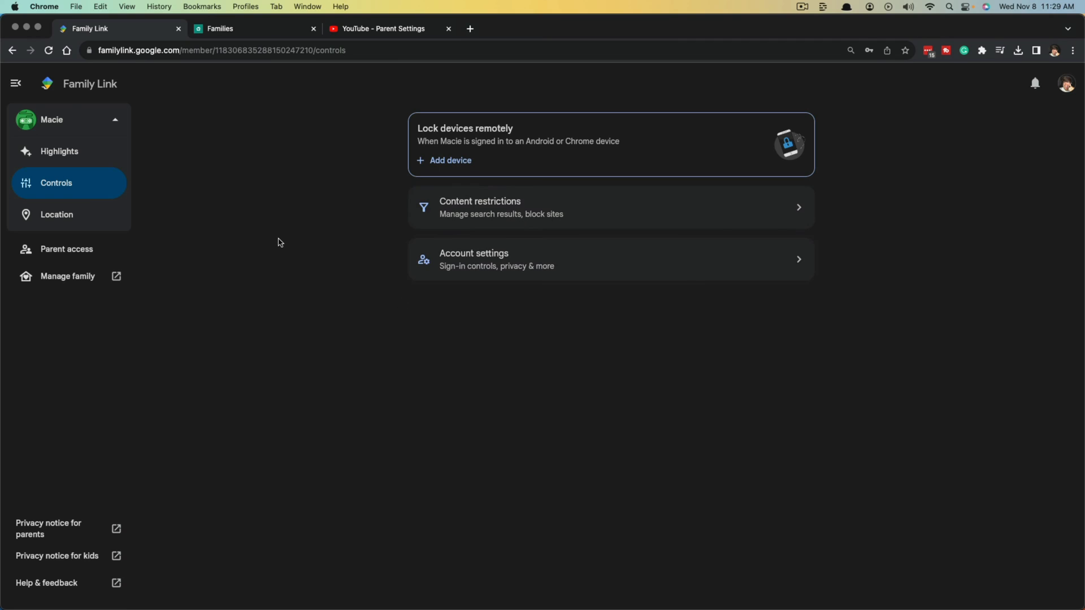
mouse_move(453, 145)
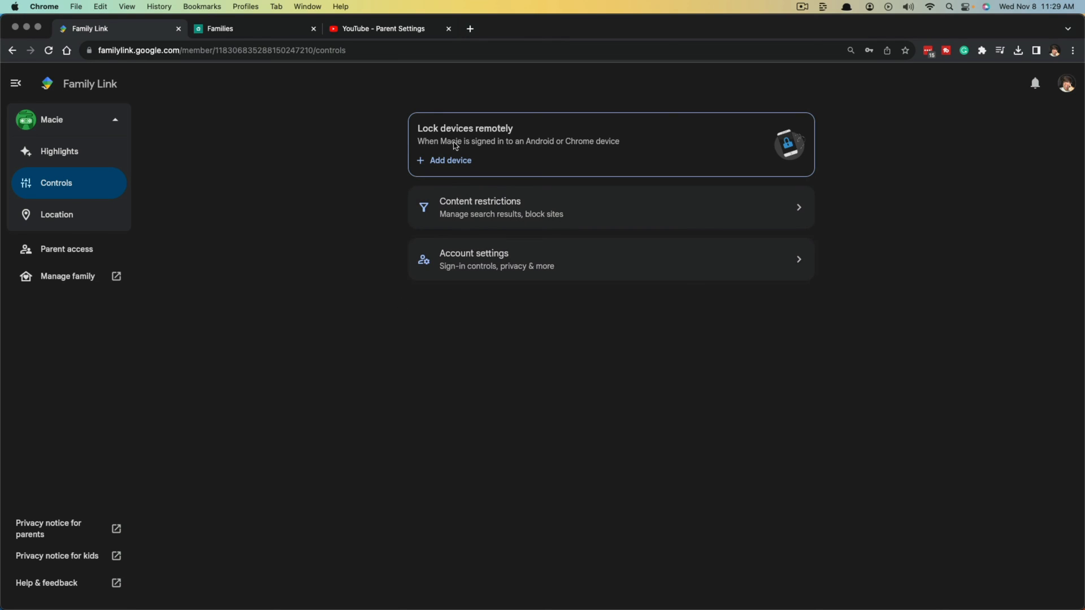
mouse_move(603, 160)
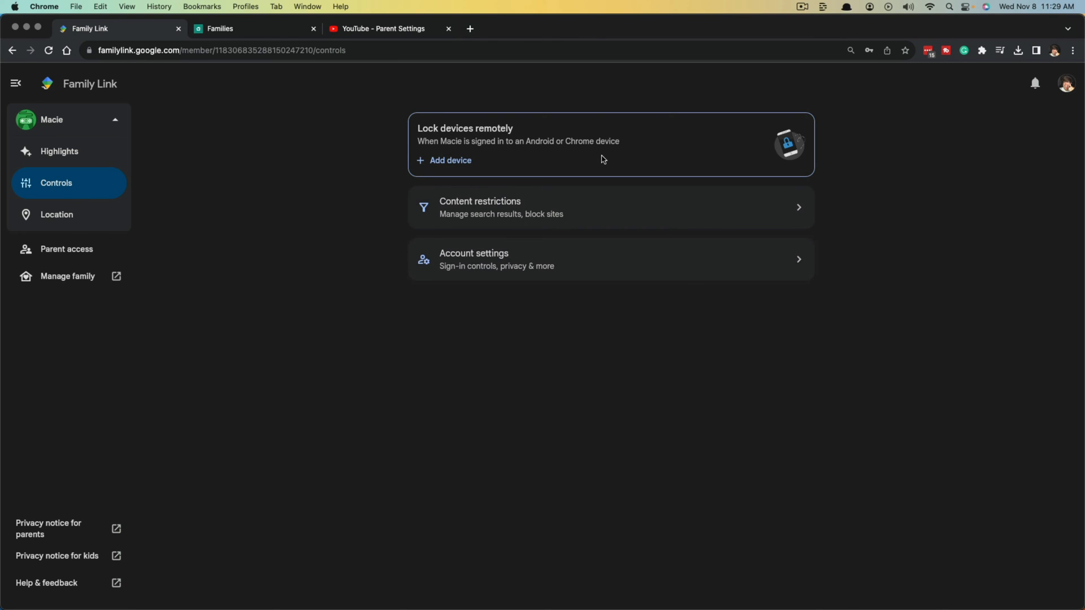
mouse_move(720, 183)
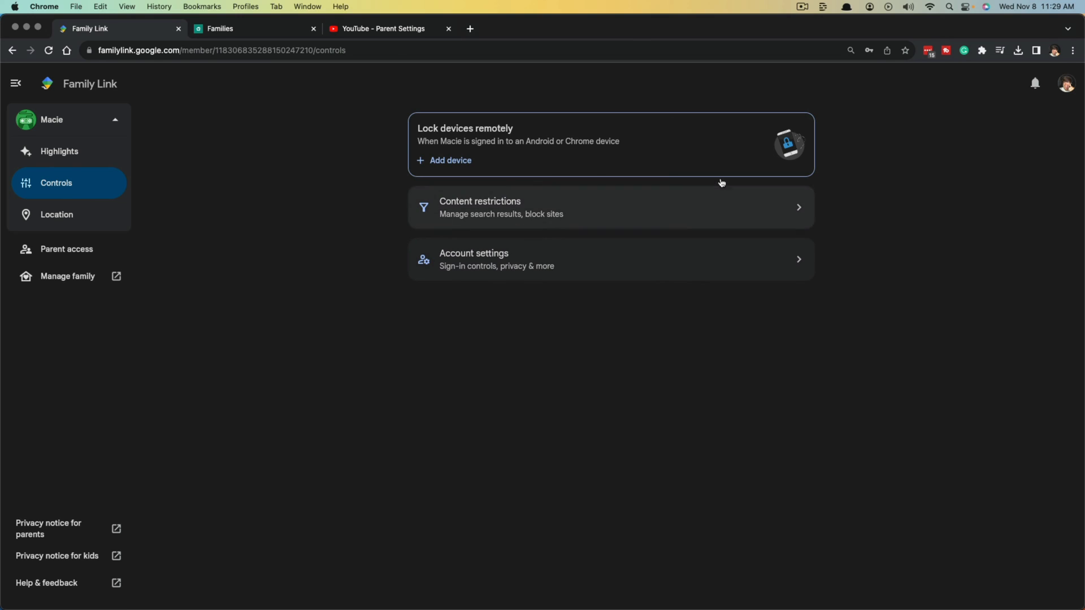
mouse_move(255, 340)
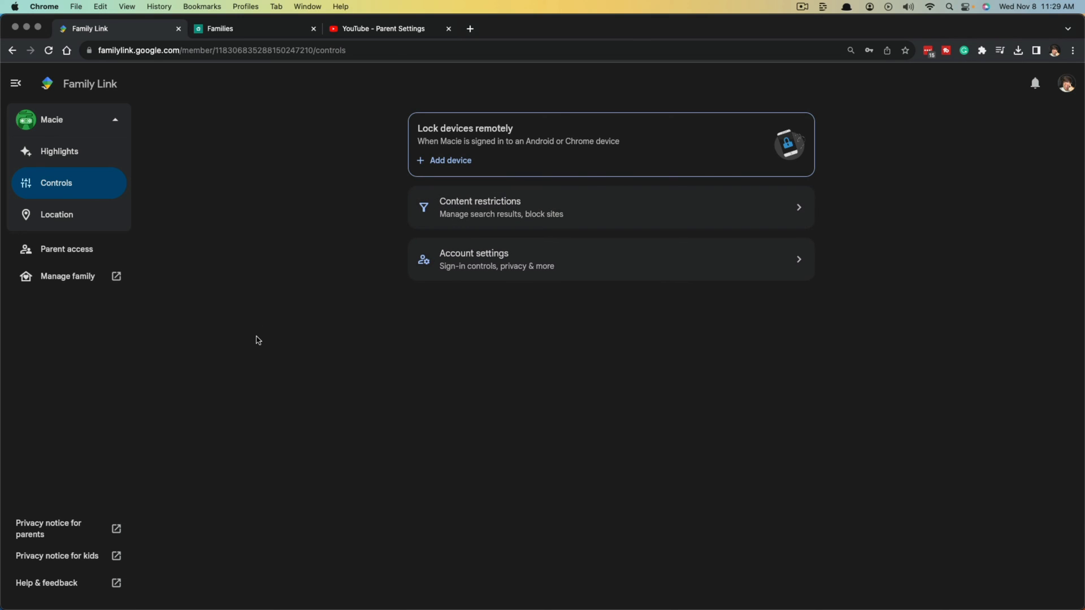
mouse_move(67, 276)
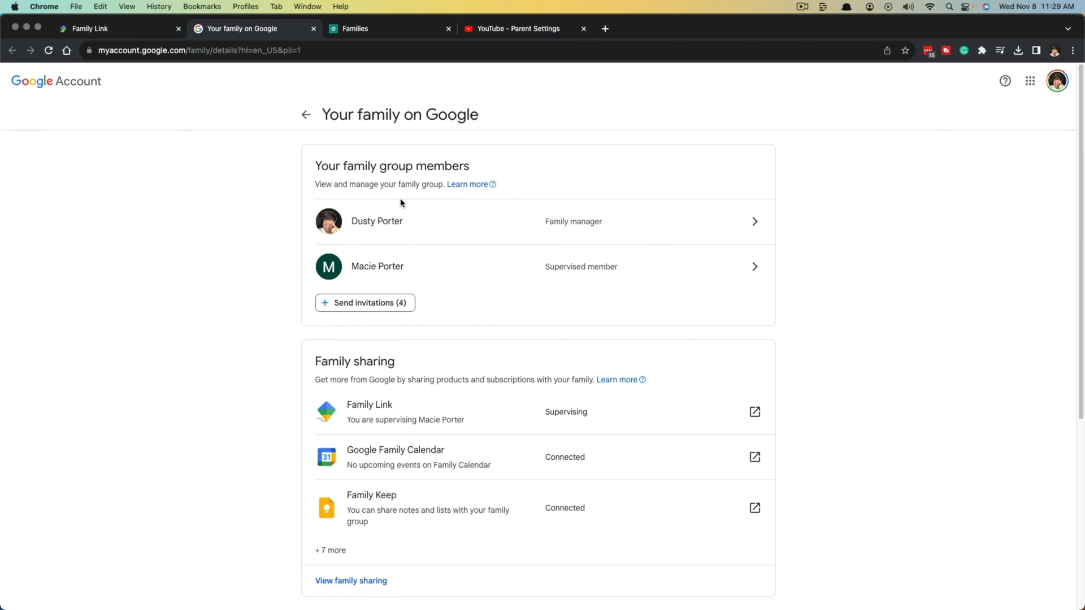
Step: Scroll through the family group members list showing the manager and supervised child
scroll(down, 3)
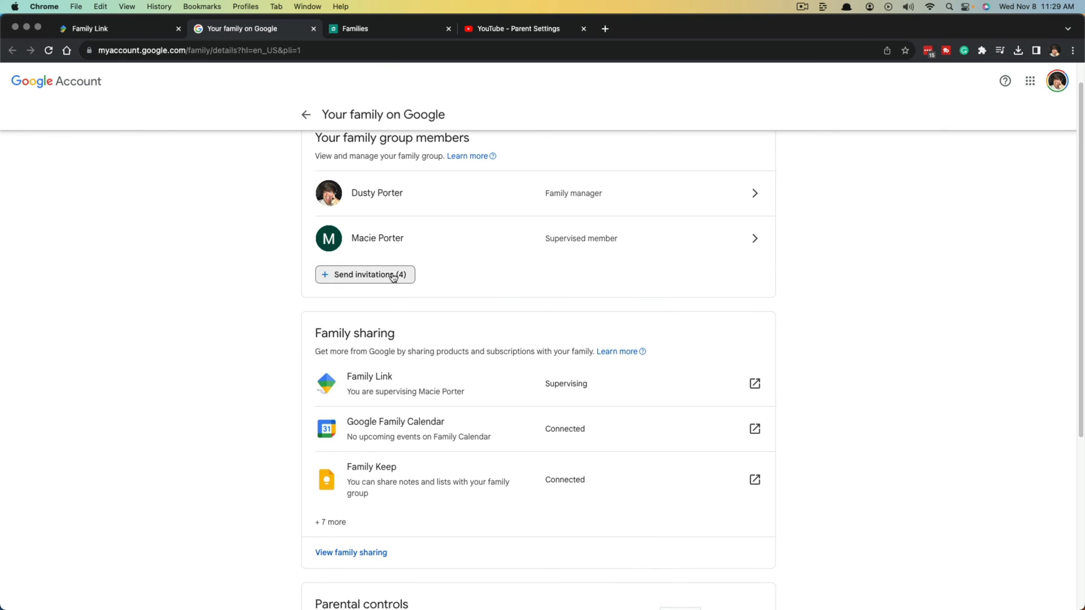
scroll(up, 3)
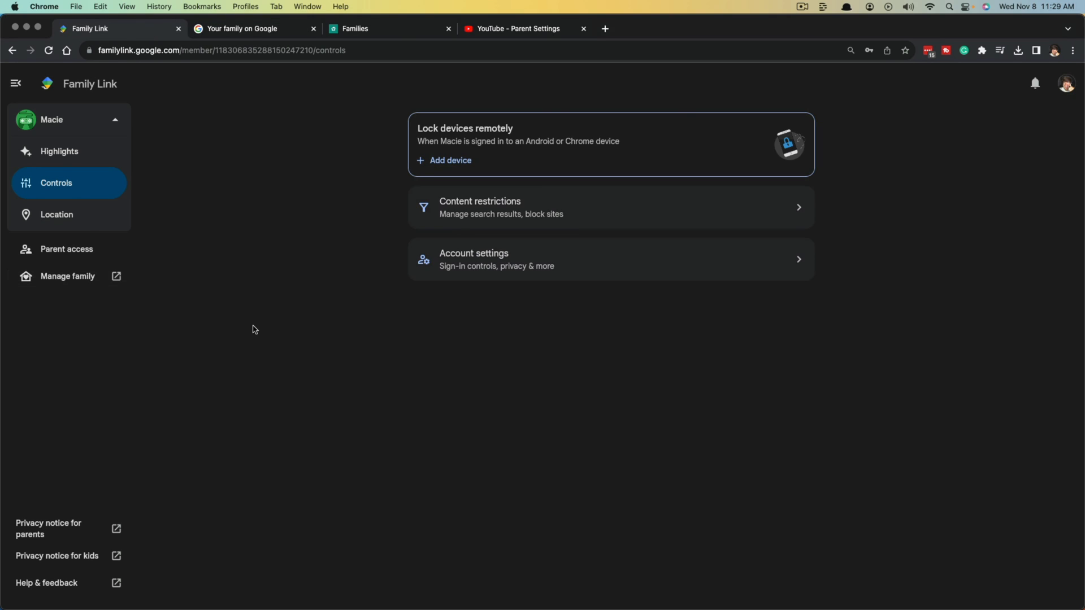
Step: Switch to the child's Gmail tab, view the Primary inbox, and open then close the account list
click(927, 29)
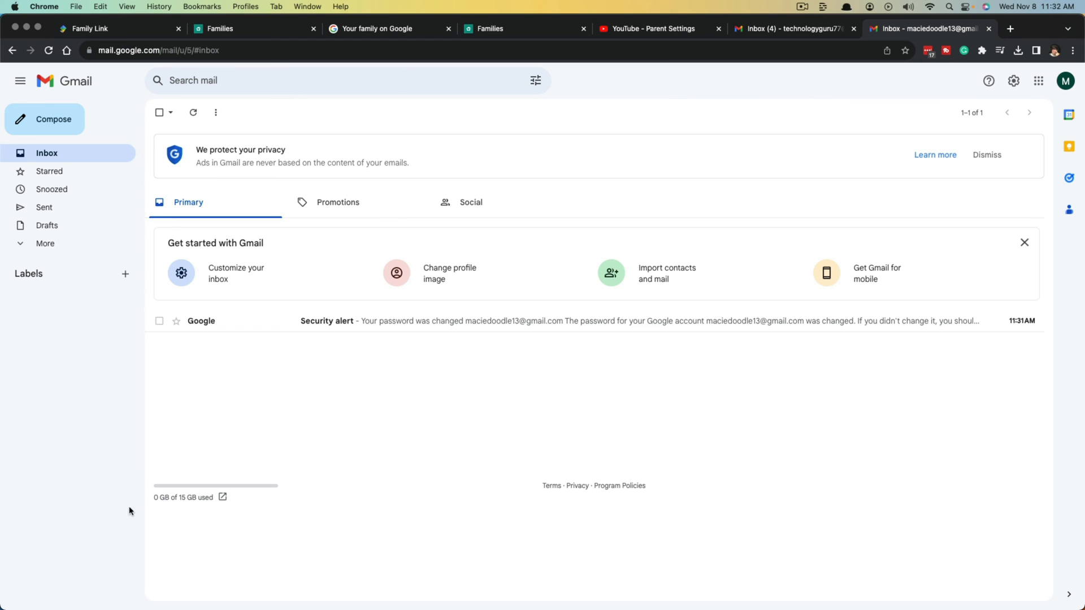
mouse_move(761, 244)
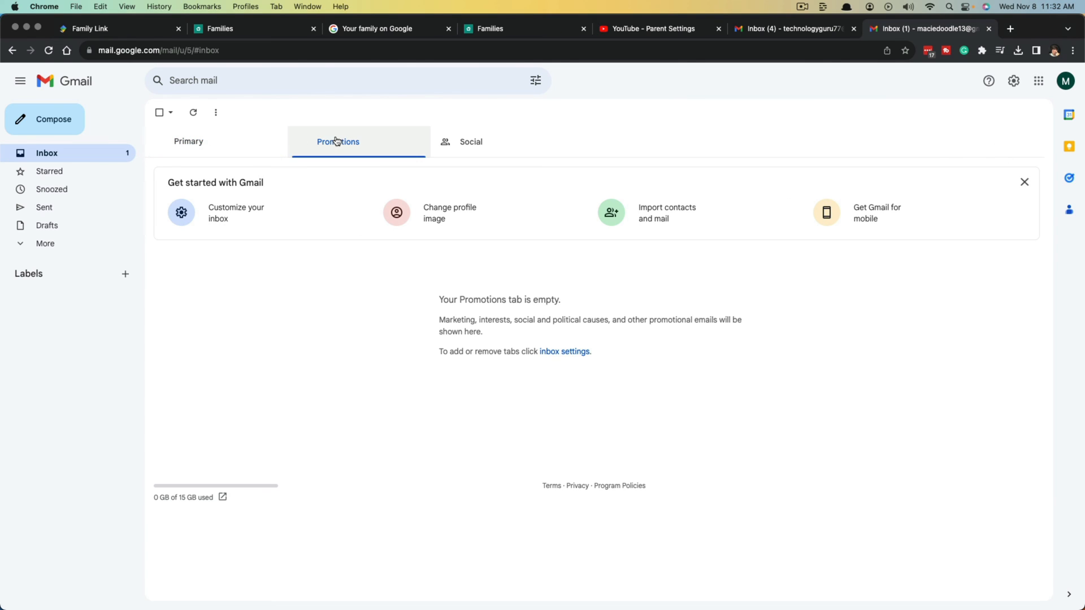
click(188, 141)
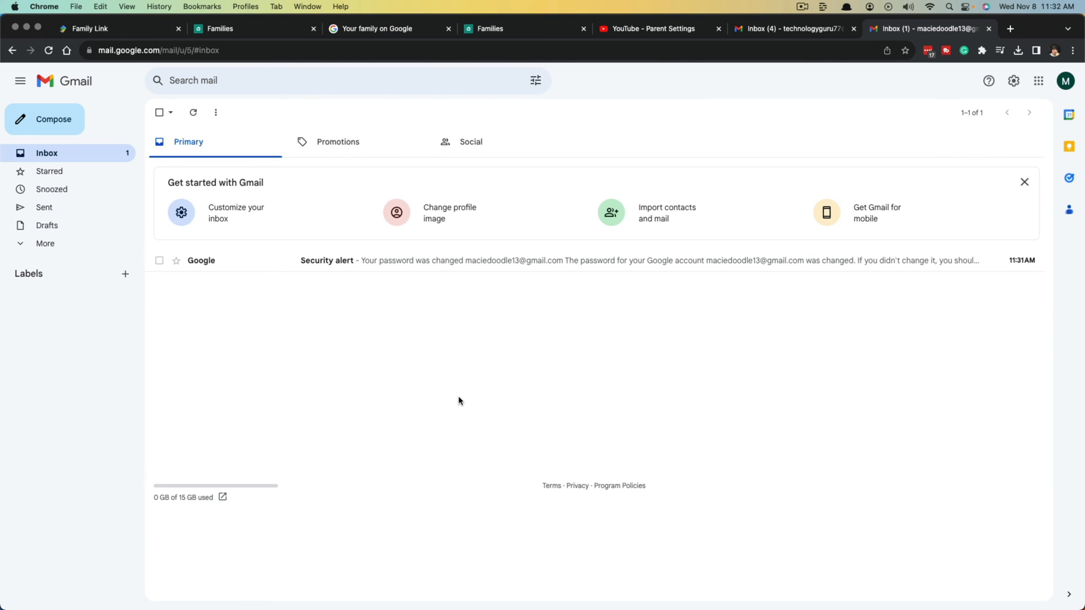
mouse_move(1076, 111)
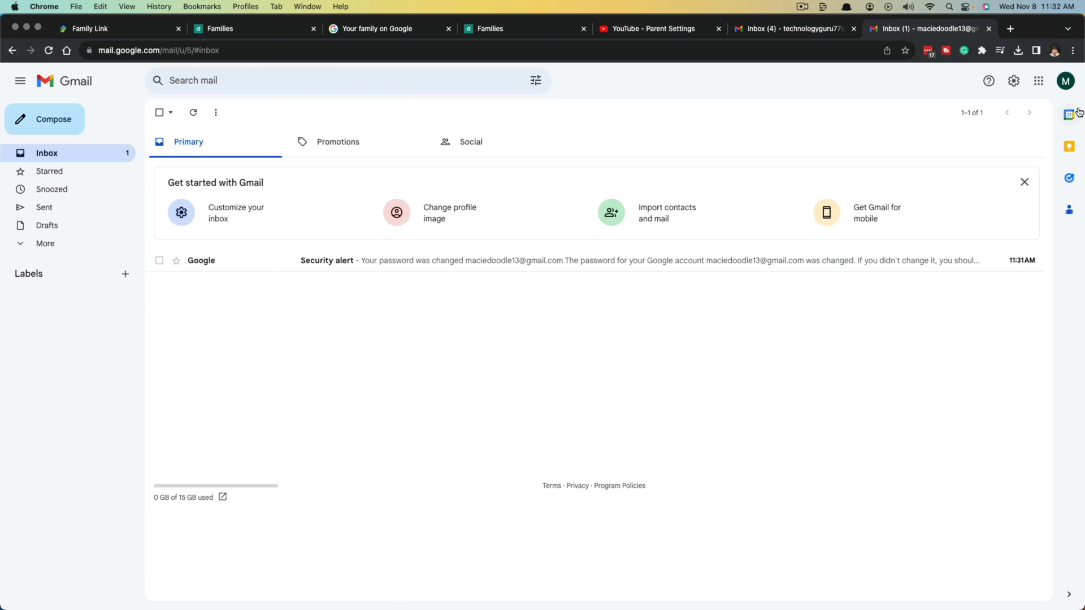
click(1064, 80)
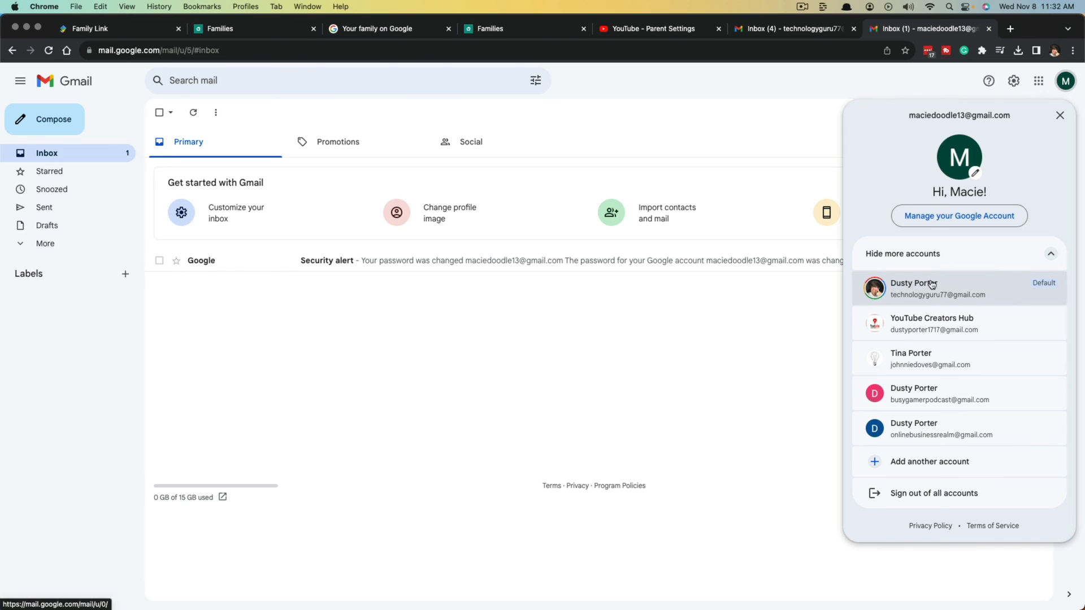
mouse_move(974, 304)
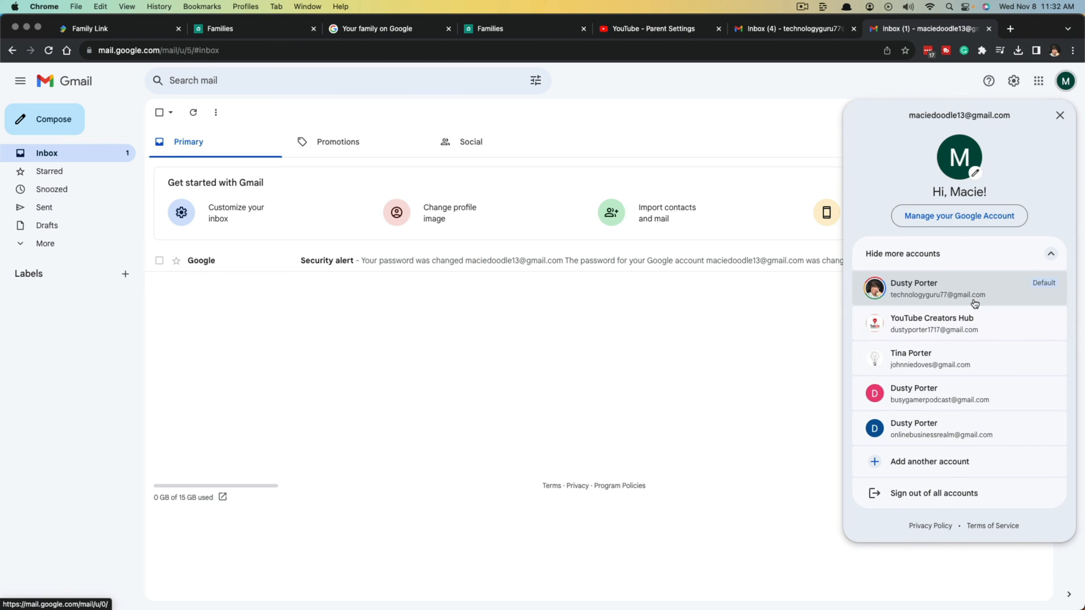
click(1059, 115)
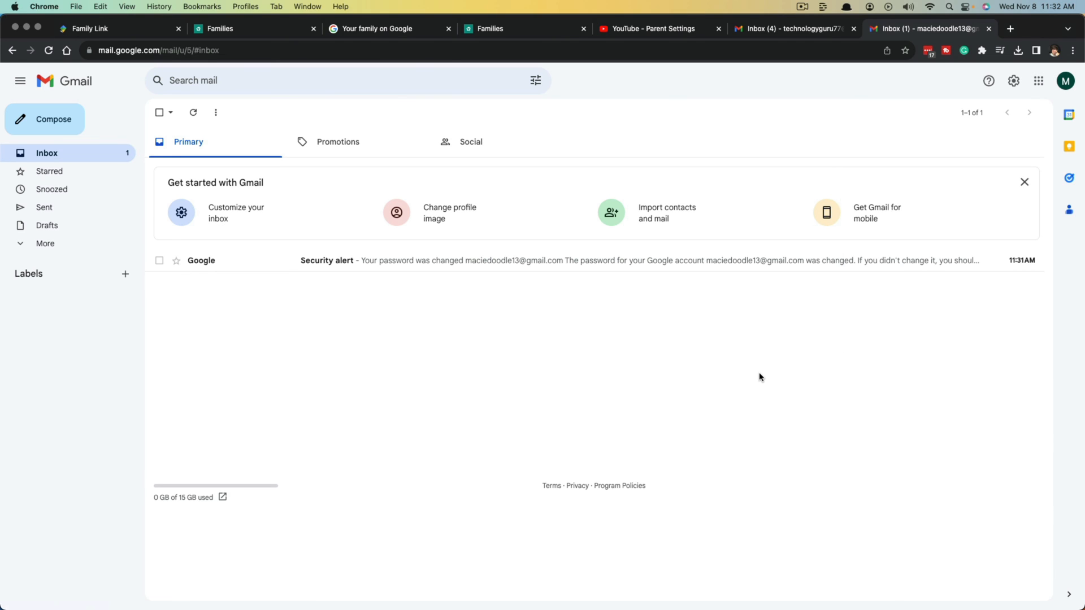